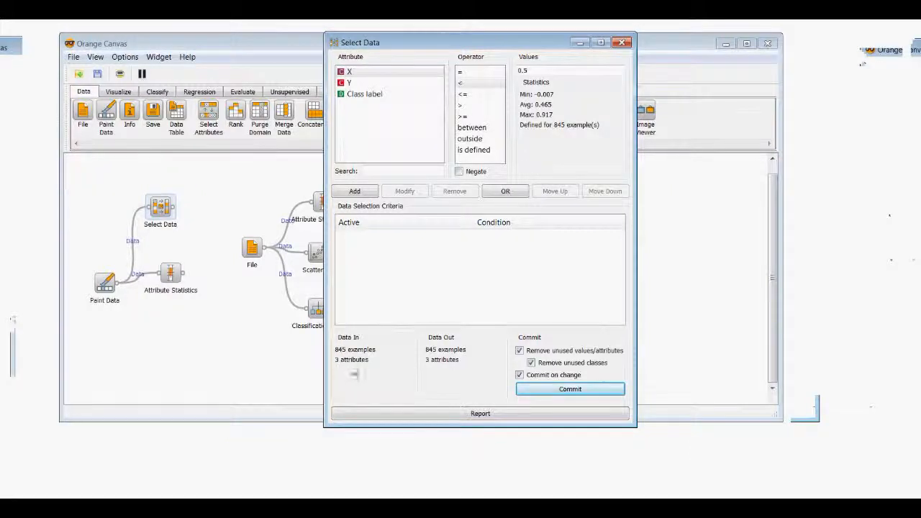
- Add the filter condition X < 0.5, passing 441 of 845 examples
left_click(350, 71)
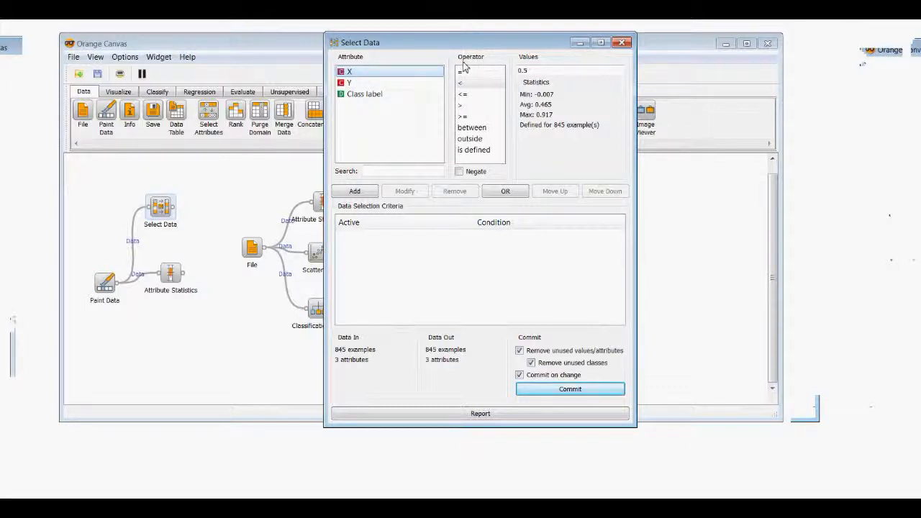
left_click(364, 94)
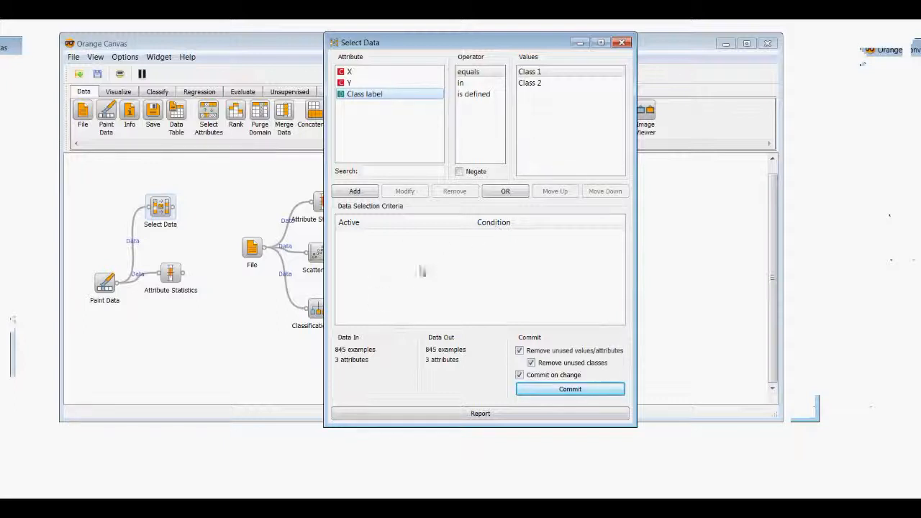
left_click(350, 71)
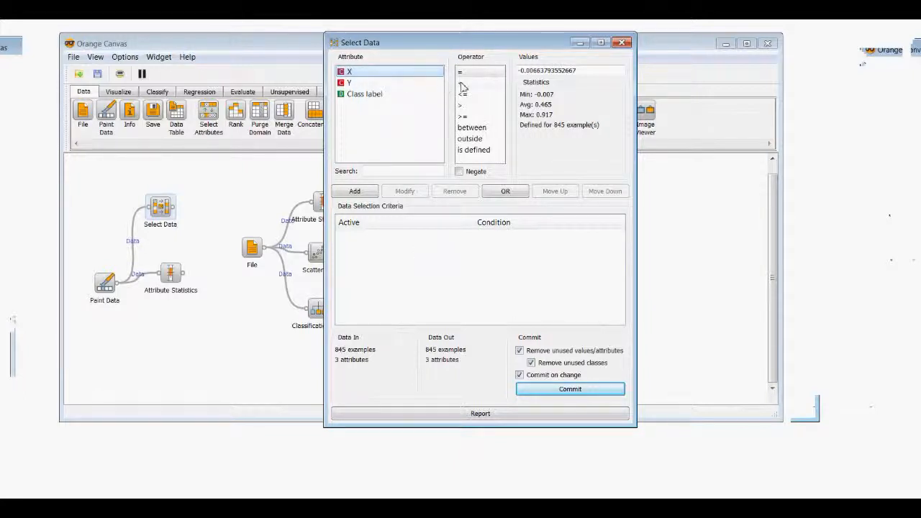
left_click(461, 83)
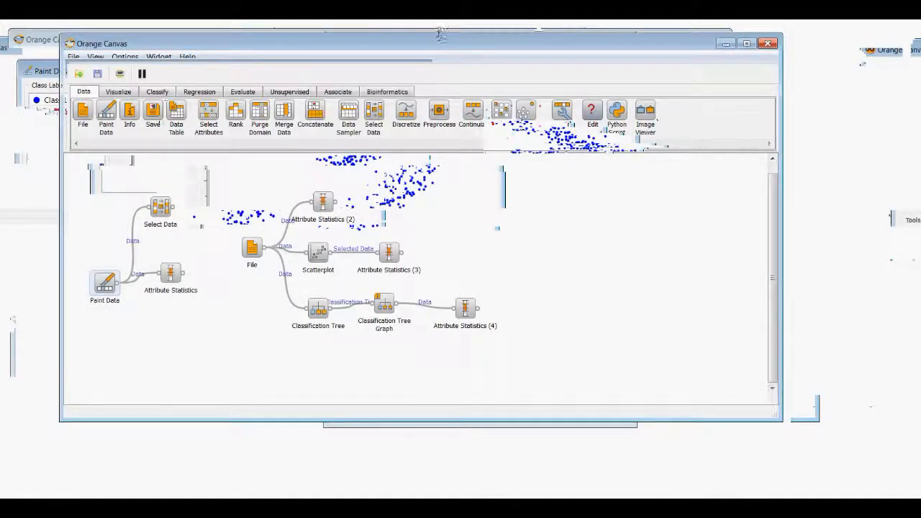
double_click(160, 208)
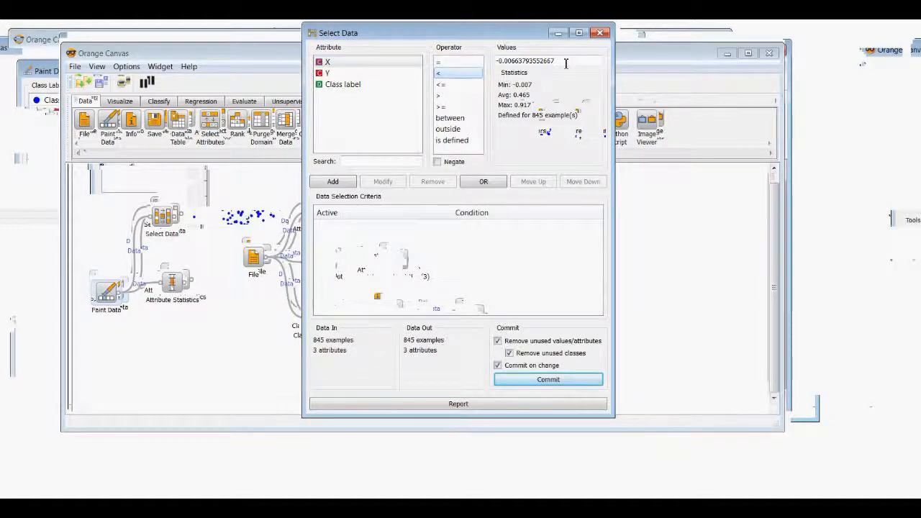
type("0")
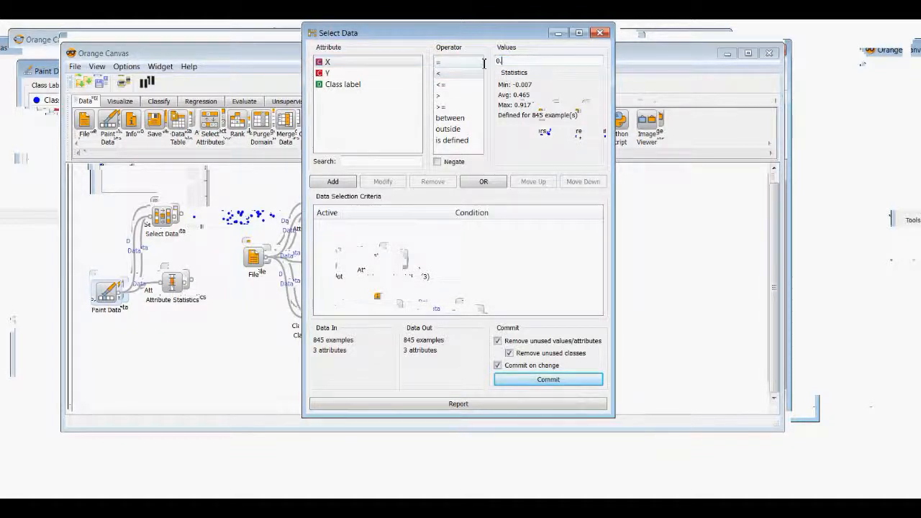
type(".5")
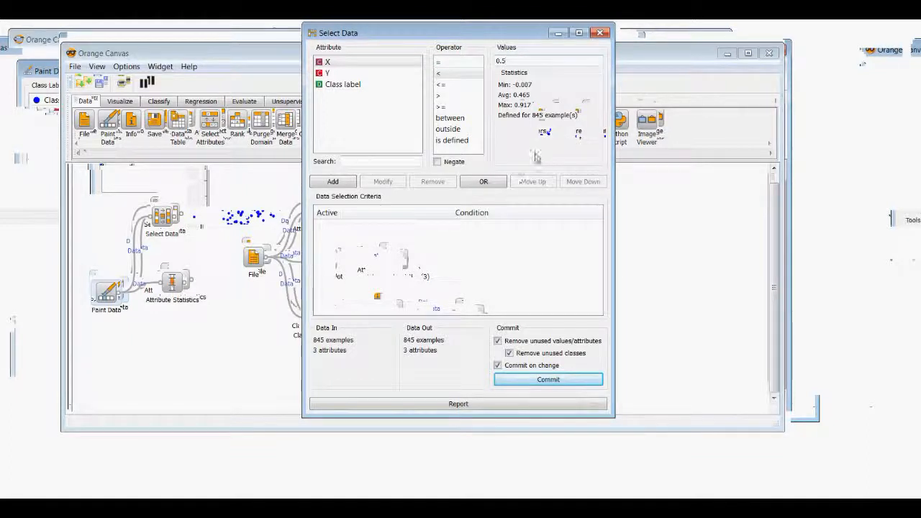
left_click(333, 181)
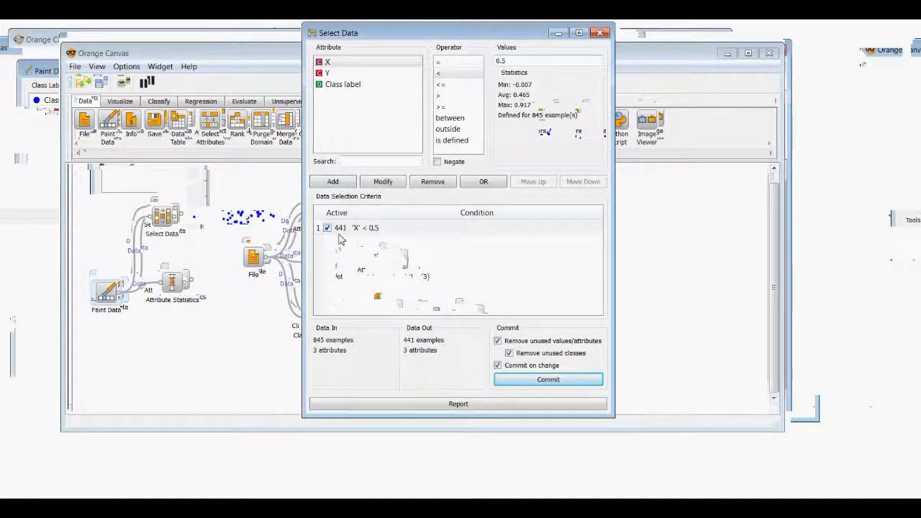
mouse_move(431, 338)
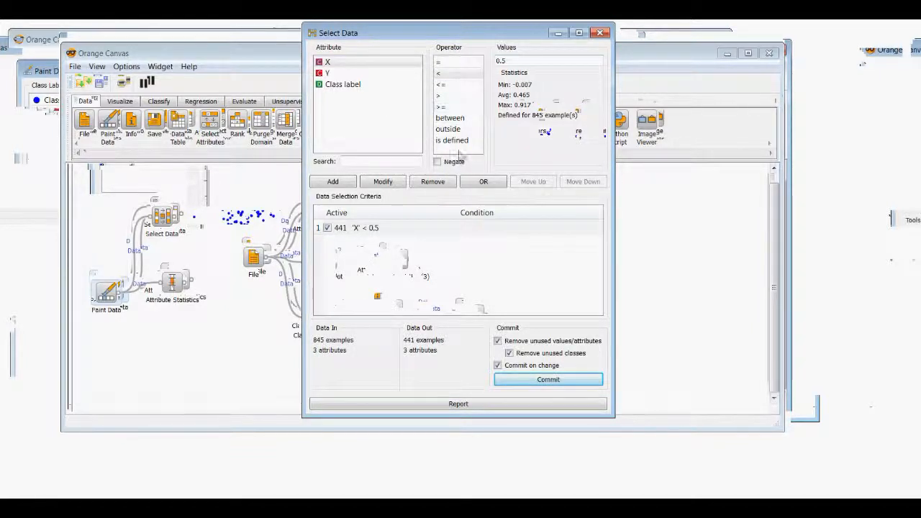
- Add a negated X < 0.5 condition as the second criterion
left_click(437, 162)
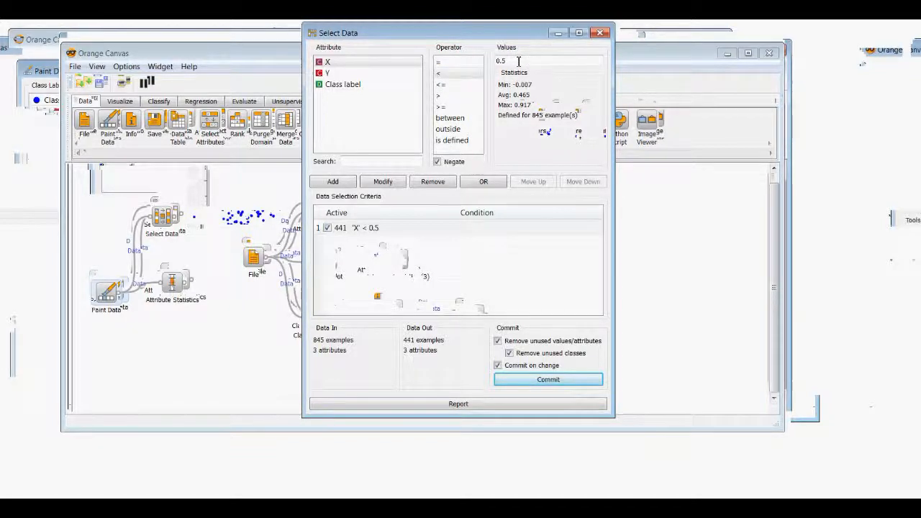
left_click(437, 162)
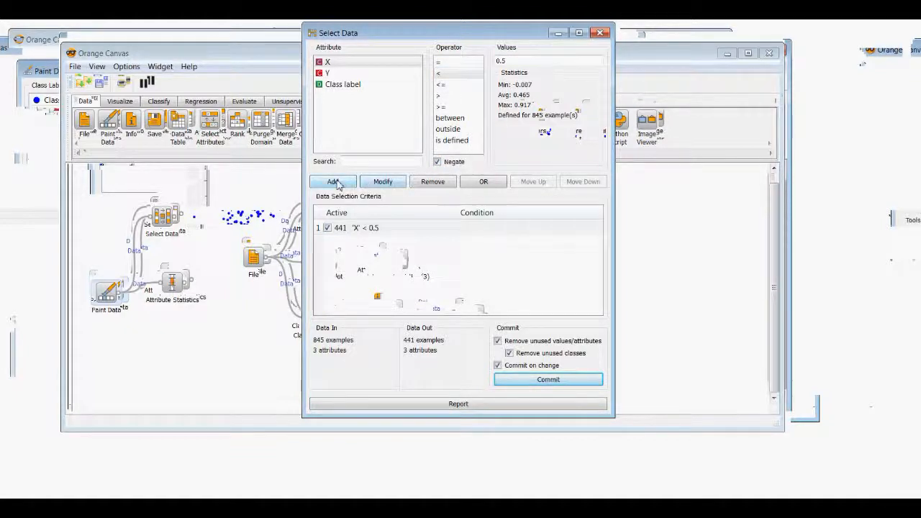
left_click(332, 182)
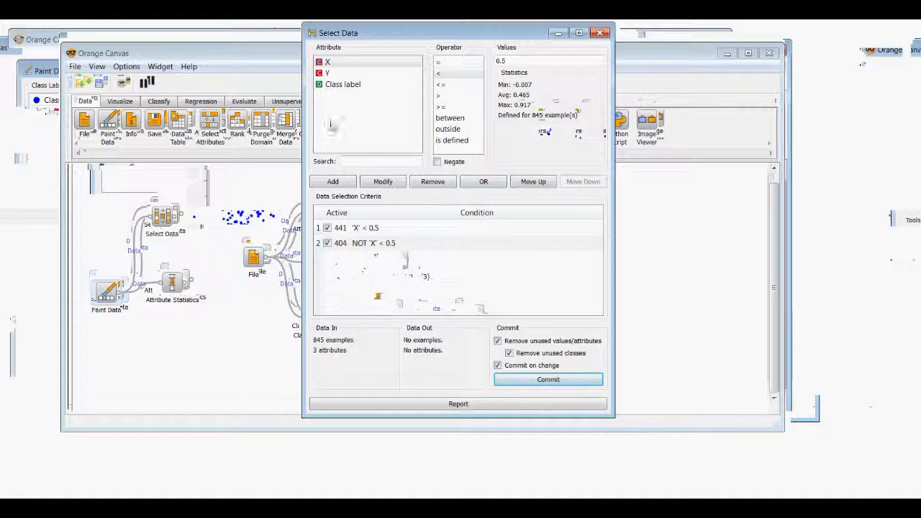
mouse_move(421, 292)
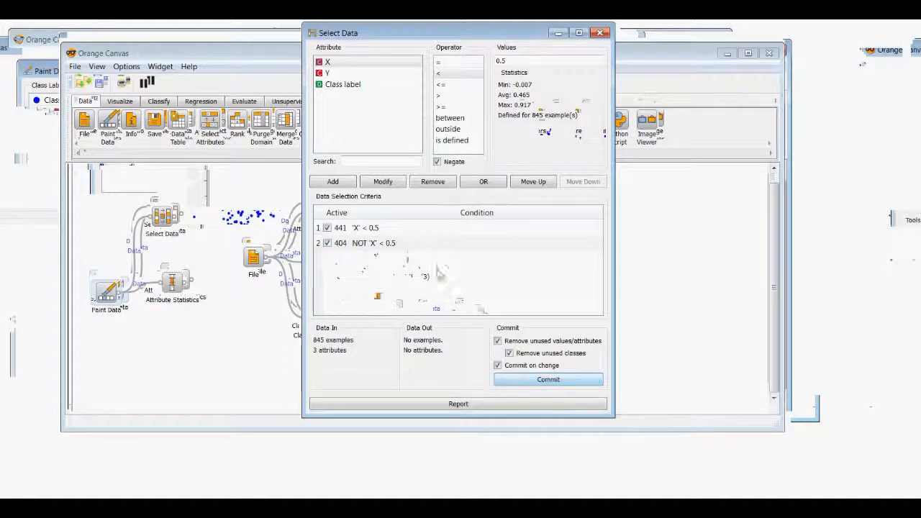
- Deactivate the NOT X < 0.5 criterion so 441 examples remain, and close Select Data
left_click(340, 242)
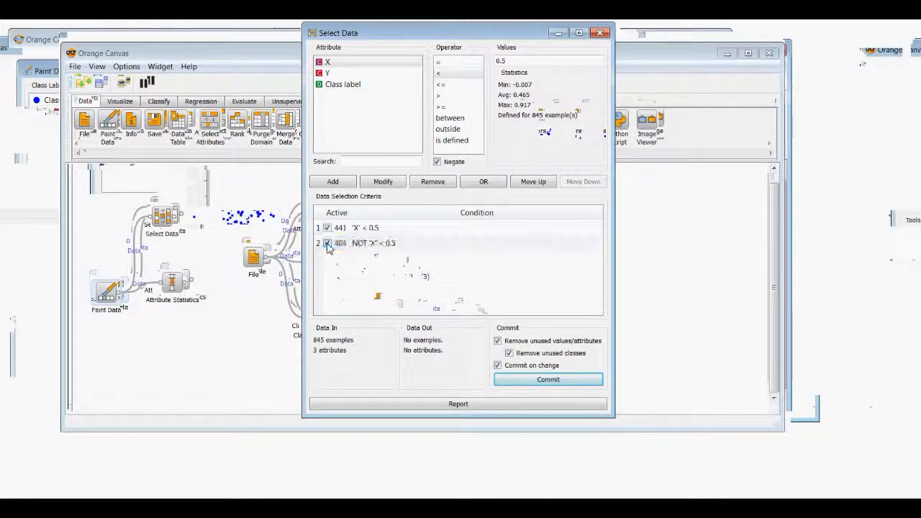
left_click(327, 243)
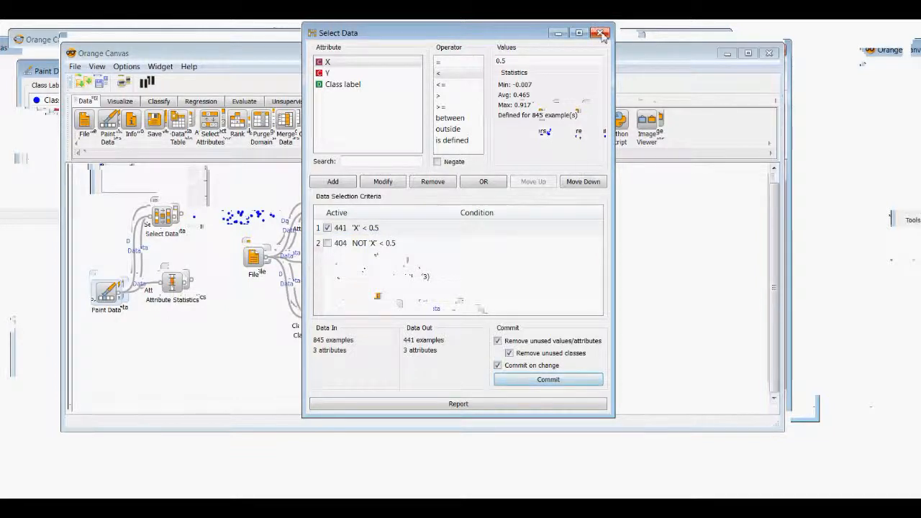
left_click(601, 33)
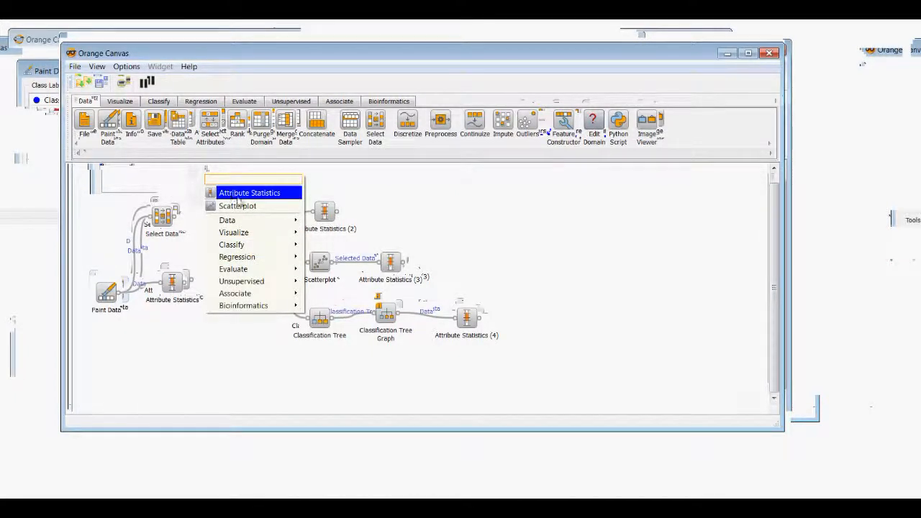
- Feed Select Data into Attribute Statistics and review Class label and X for 441 examples
left_click(250, 192)
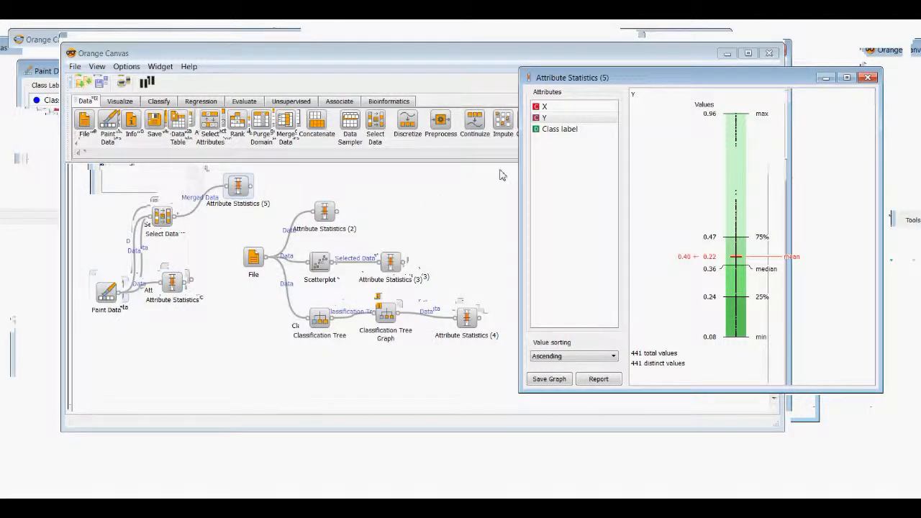
left_click(560, 128)
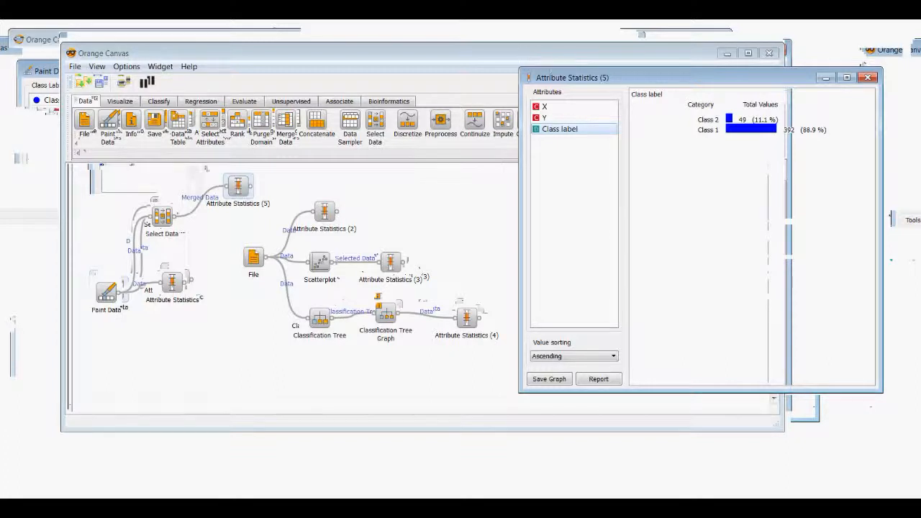
left_click(545, 107)
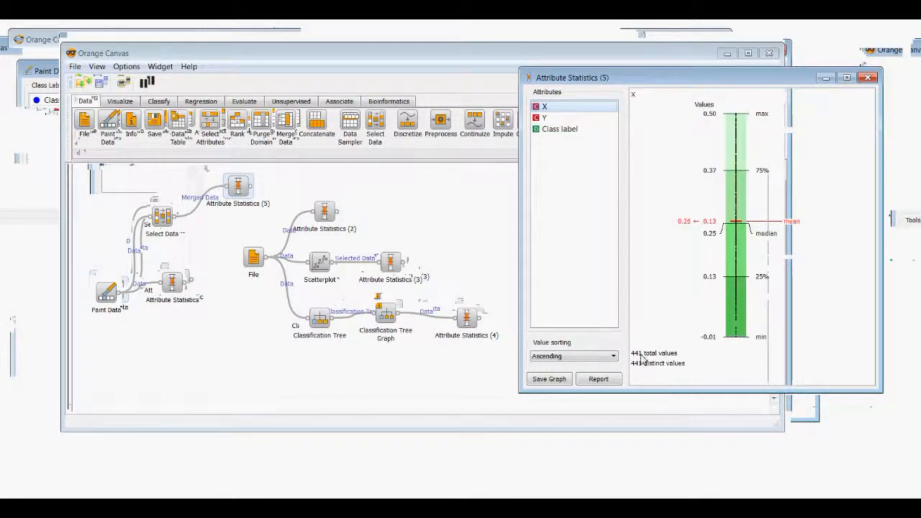
left_click(868, 77)
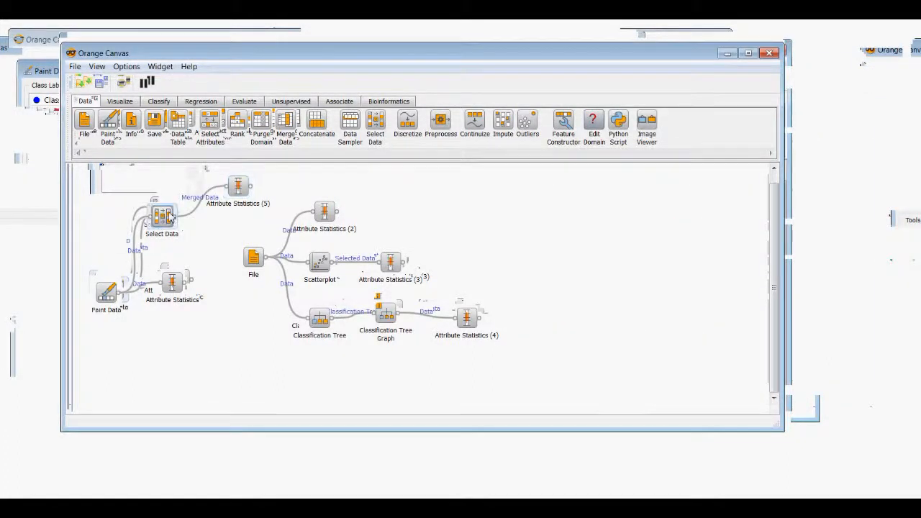
double_click(162, 216)
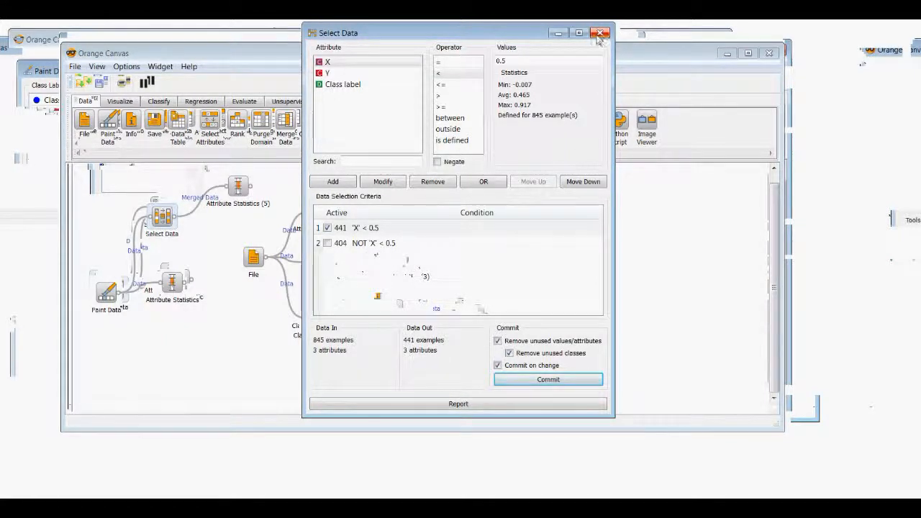
left_click(600, 33)
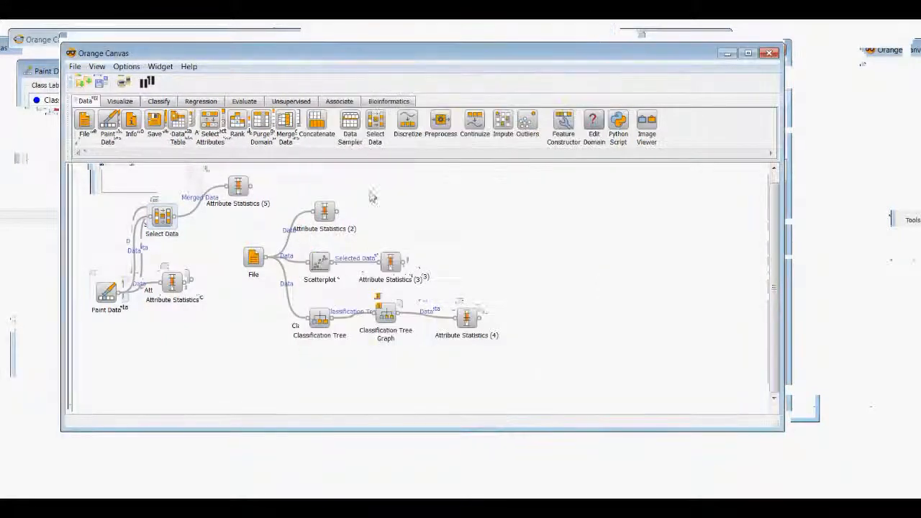
mouse_move(230, 350)
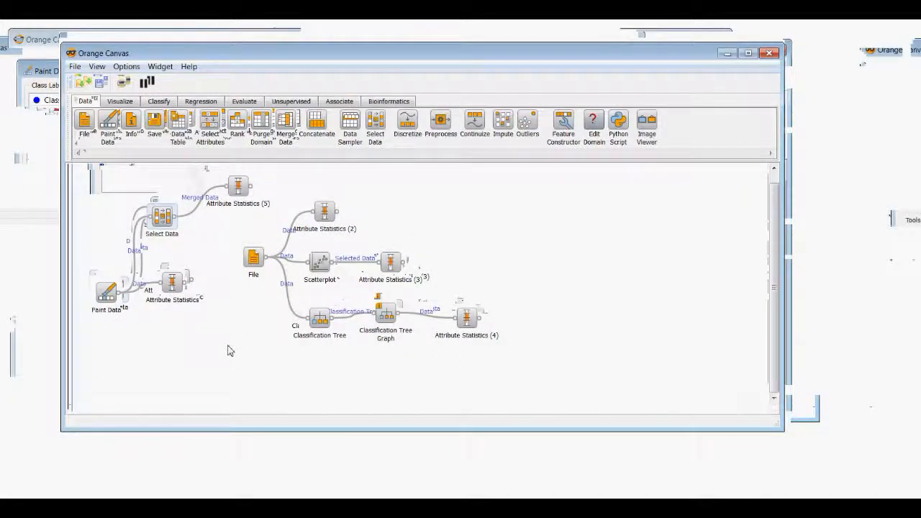
mouse_move(231, 343)
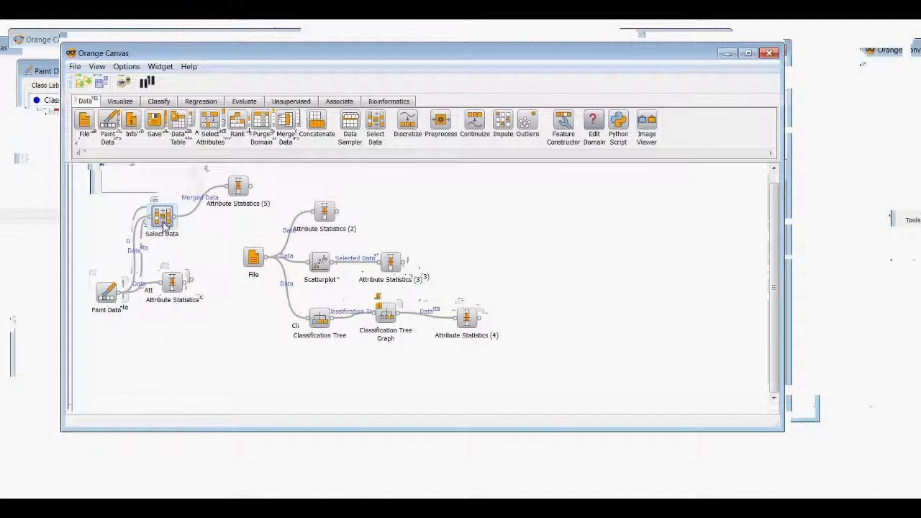
mouse_move(188, 236)
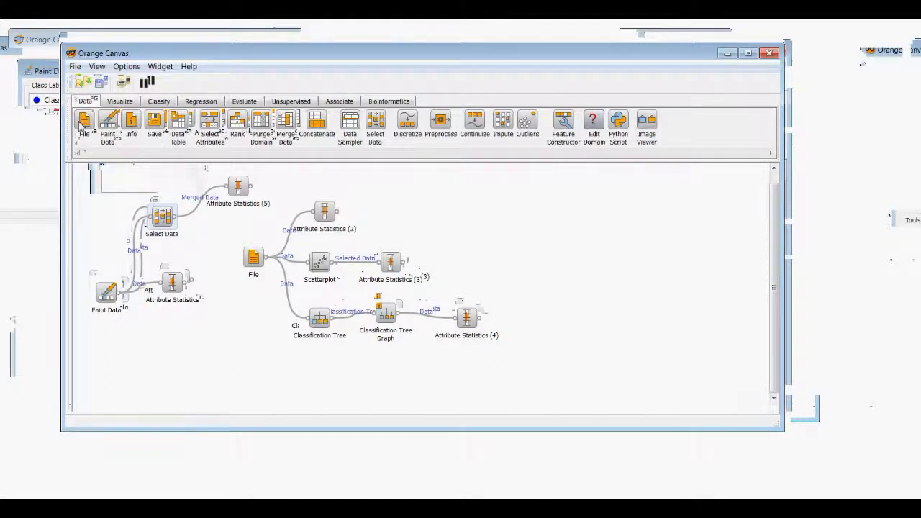
- Place File (2), Select Data (2) and two Attribute Statistics widgets on the canvas
left_click(85, 120)
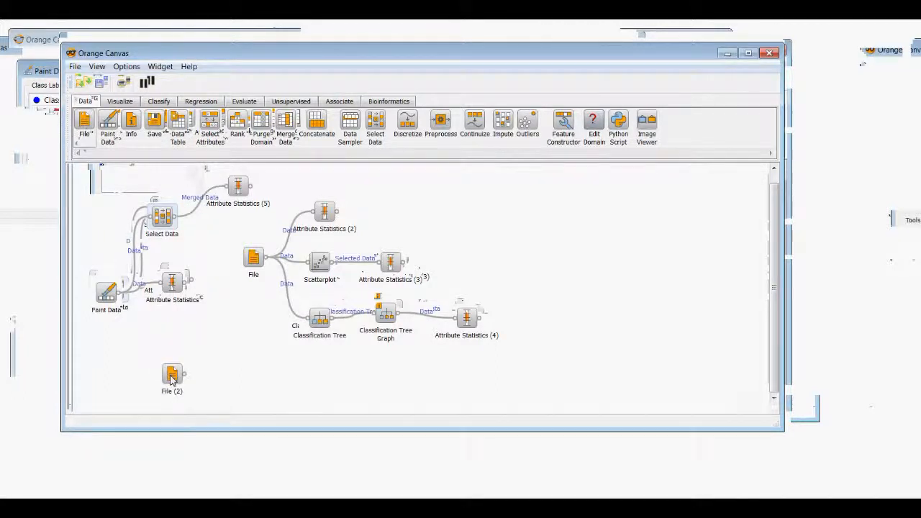
left_click_drag(172, 378, 146, 368)
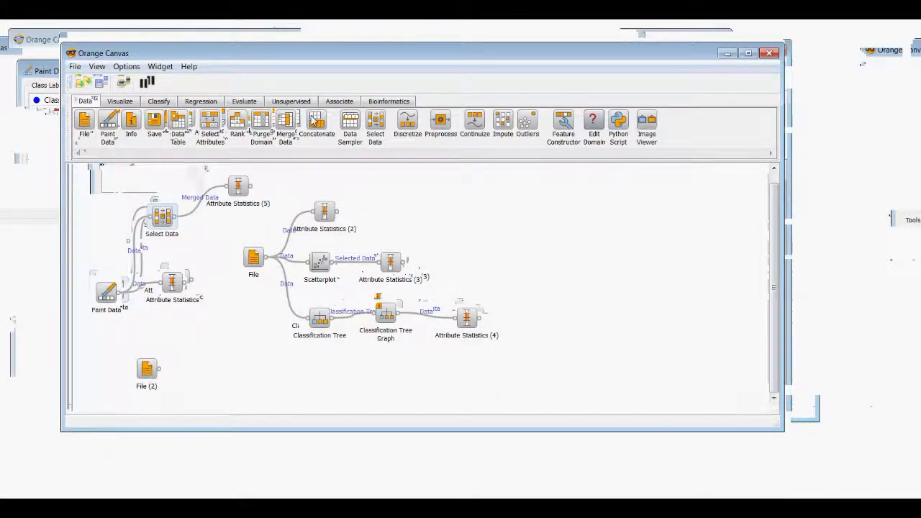
mouse_move(369, 139)
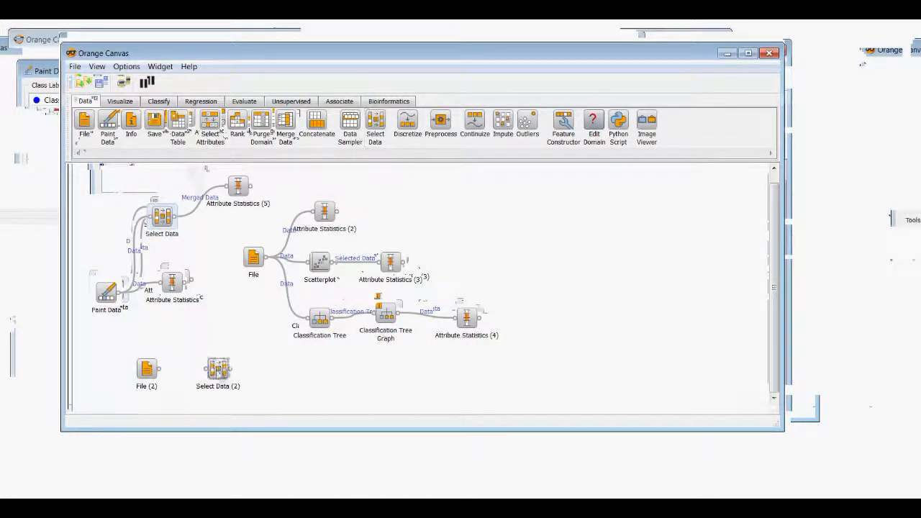
left_click(120, 100)
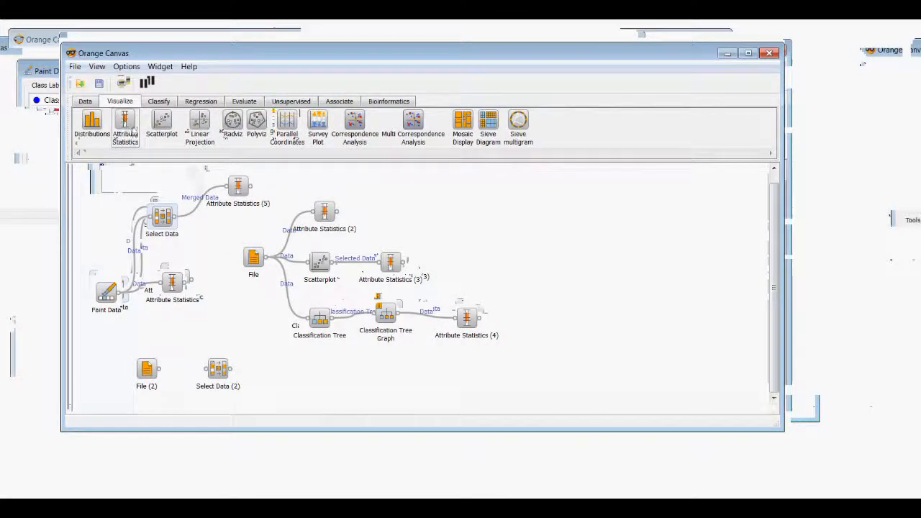
left_click(124, 121)
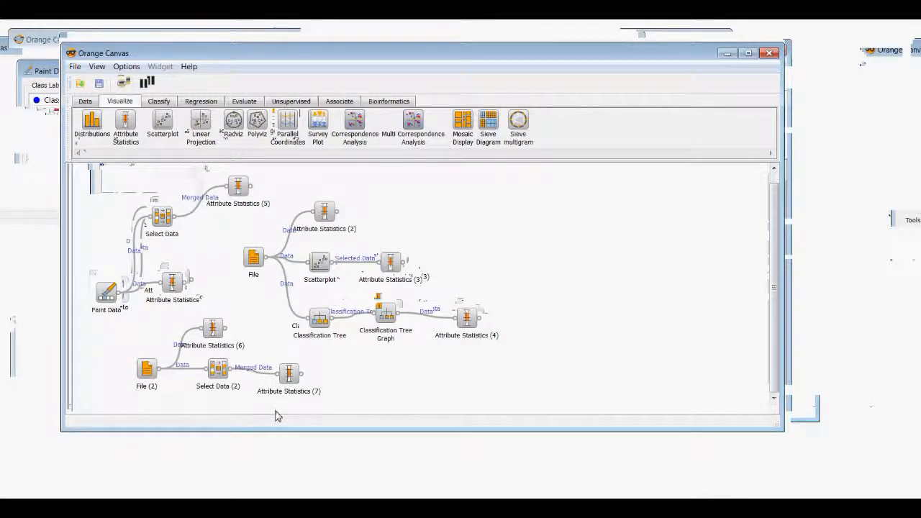
double_click(146, 374)
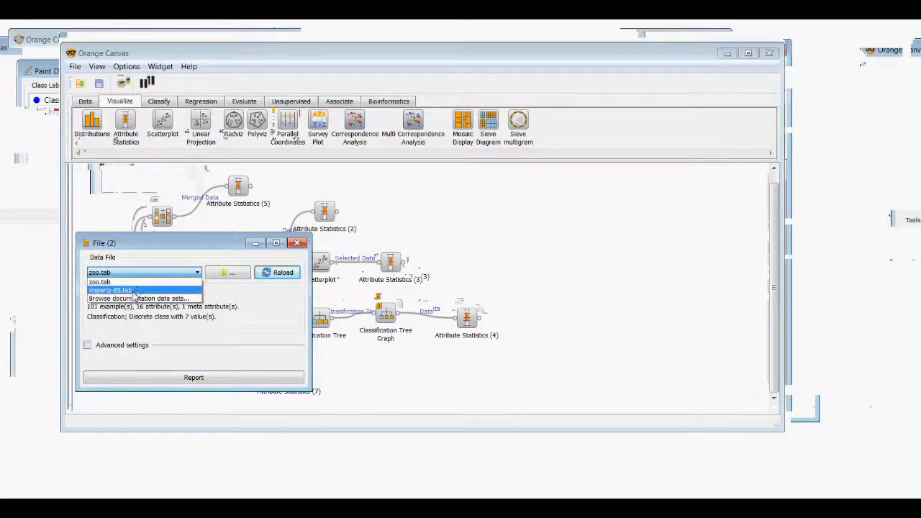
- Load imports-85.tab (205 examples) into File (2) and reload it
left_click(109, 290)
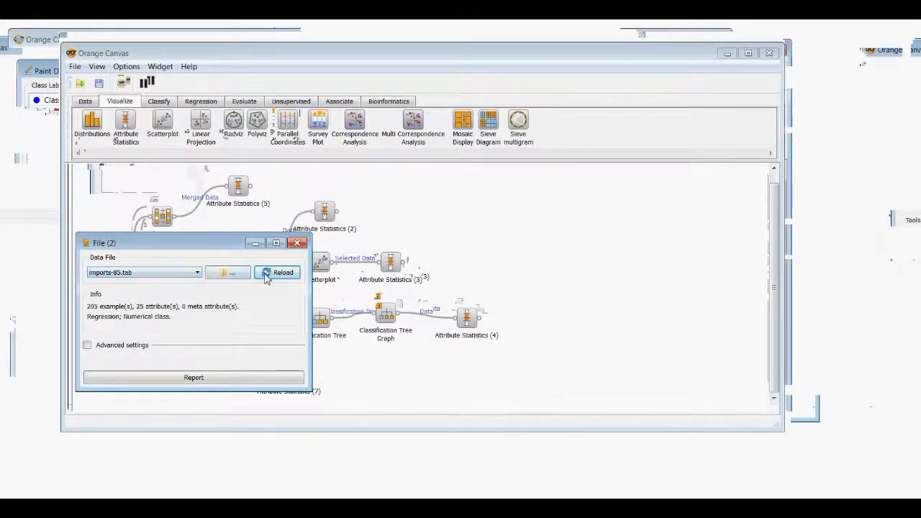
left_click(297, 242)
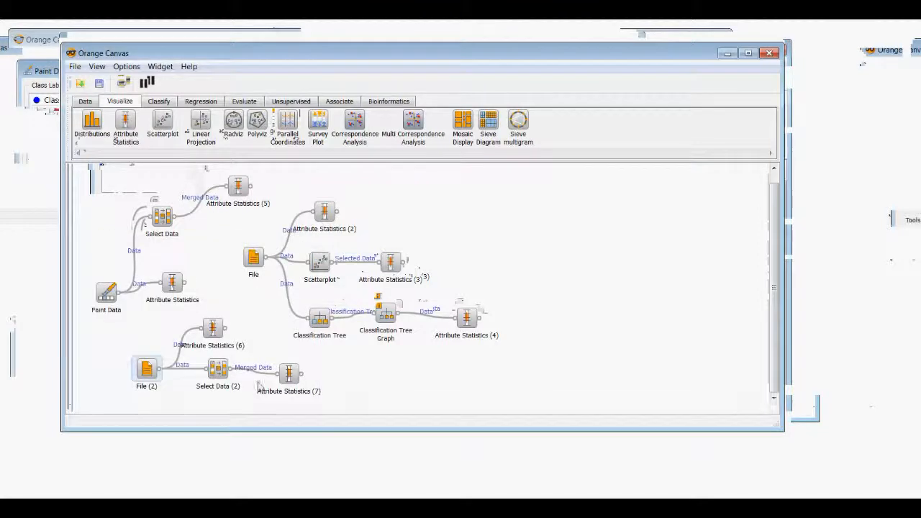
mouse_move(258, 385)
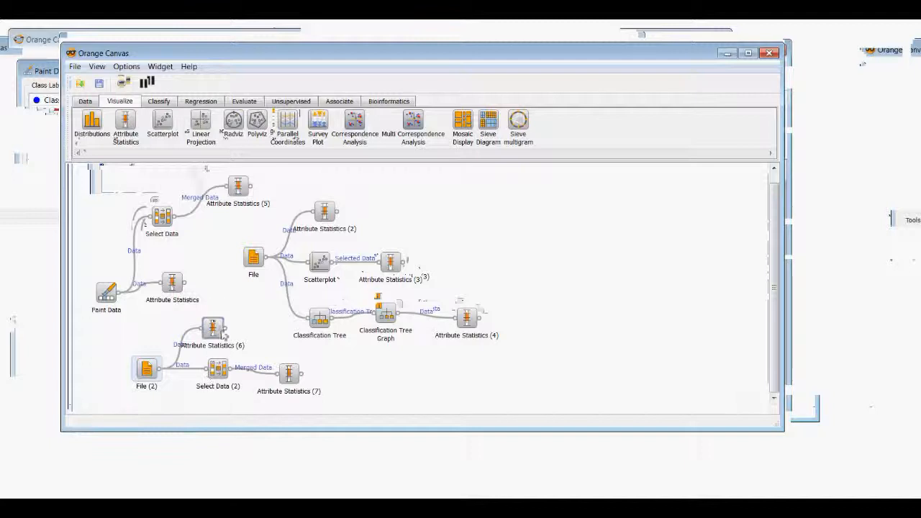
mouse_move(213, 328)
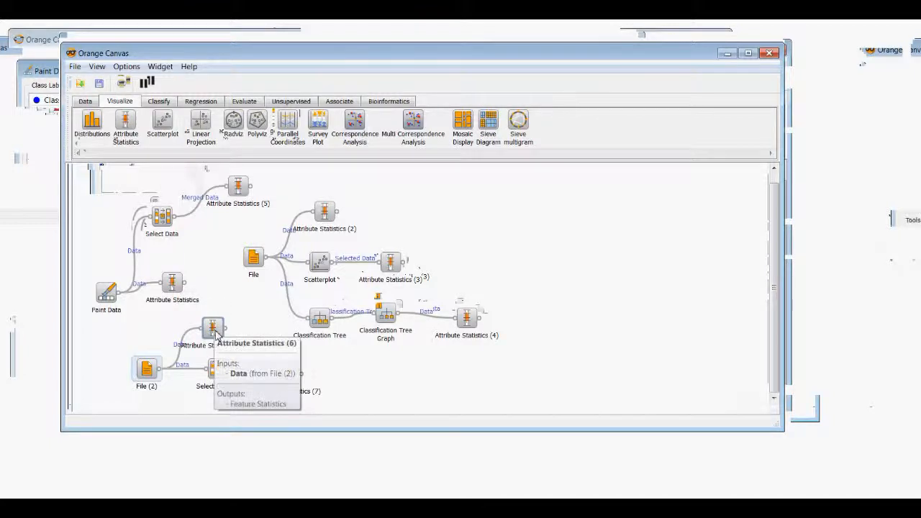
- Show the full-data make distribution in Attribute Statistics (6) sorted descending
double_click(213, 328)
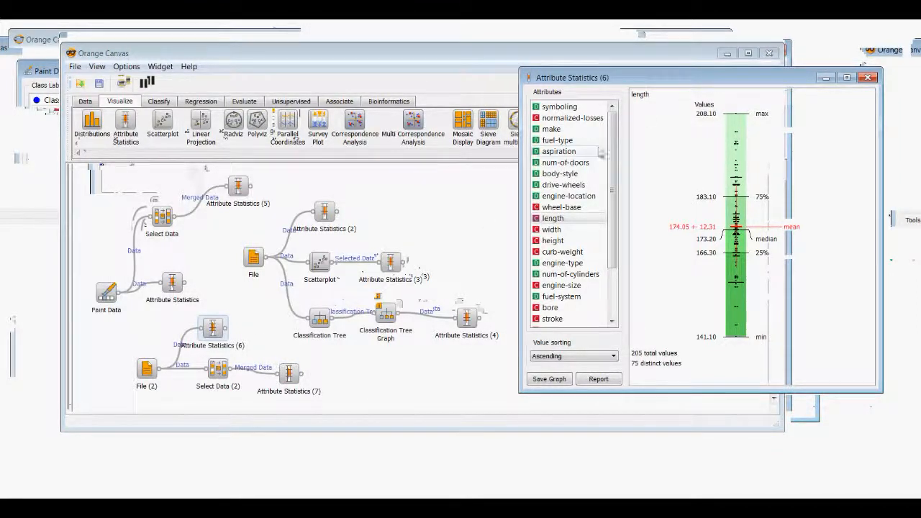
left_click(553, 129)
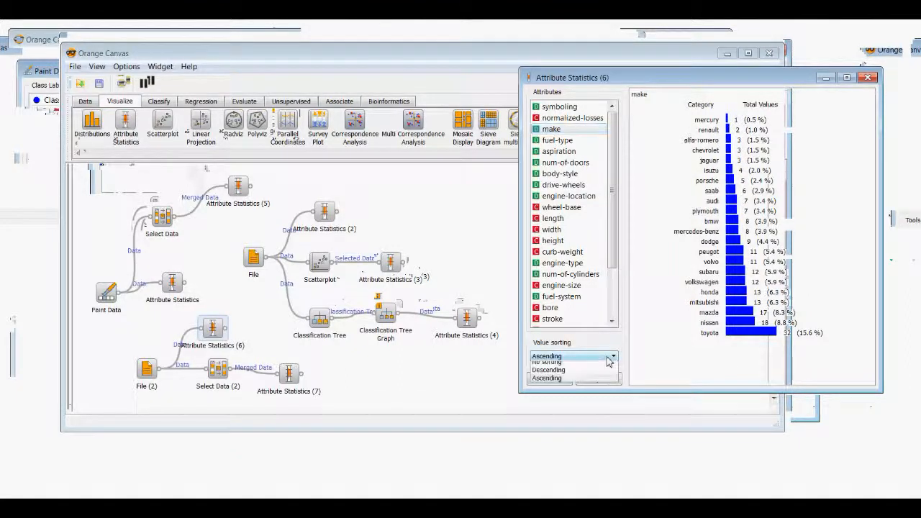
left_click(549, 370)
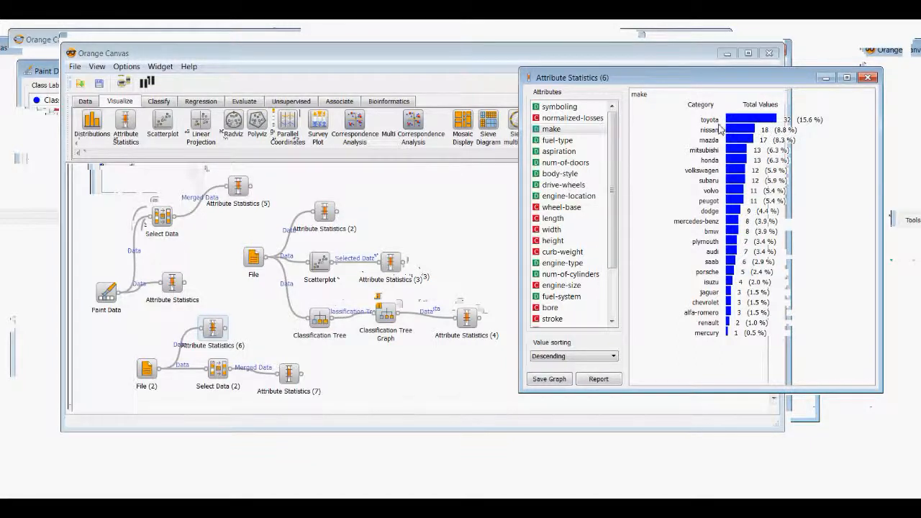
mouse_move(720, 269)
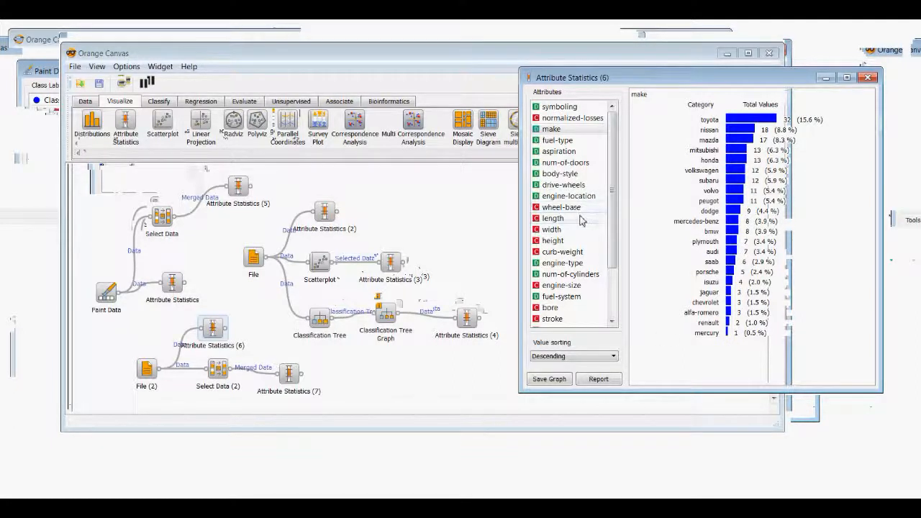
- Review the length, curb-weight, engine-type and fuel-type distributions
left_click(552, 218)
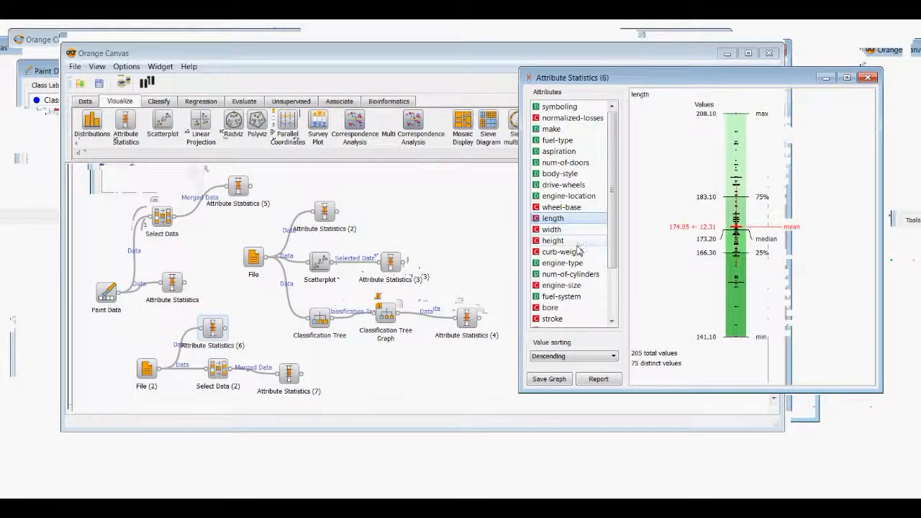
left_click(562, 251)
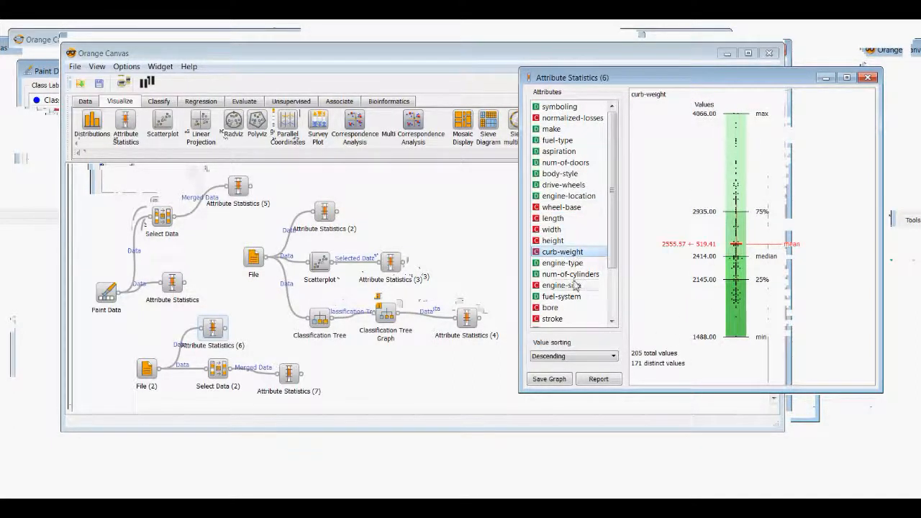
left_click(563, 262)
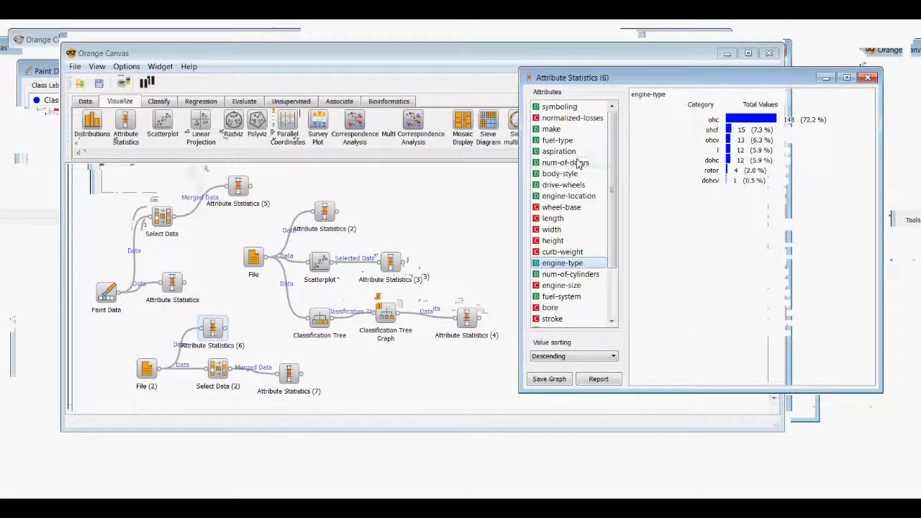
left_click(558, 140)
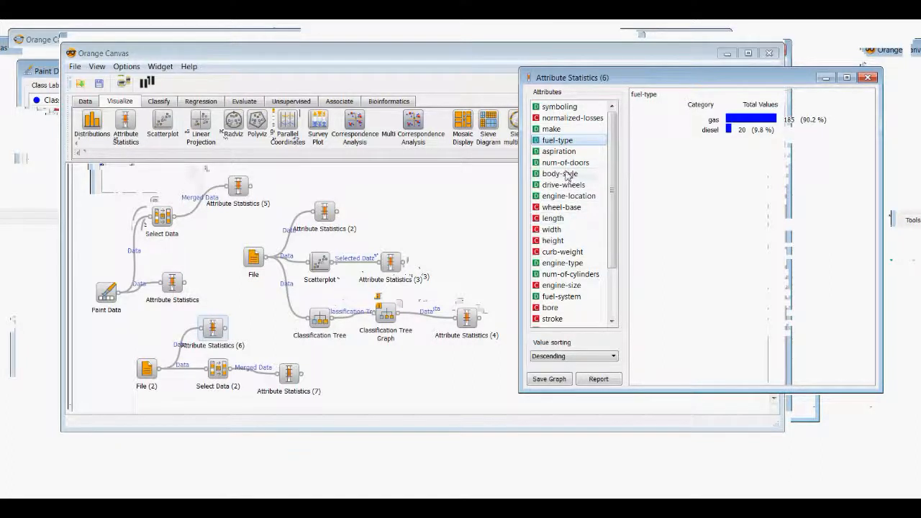
- Remove the old alfa-romero conditions from Select Data (2)
left_click(552, 128)
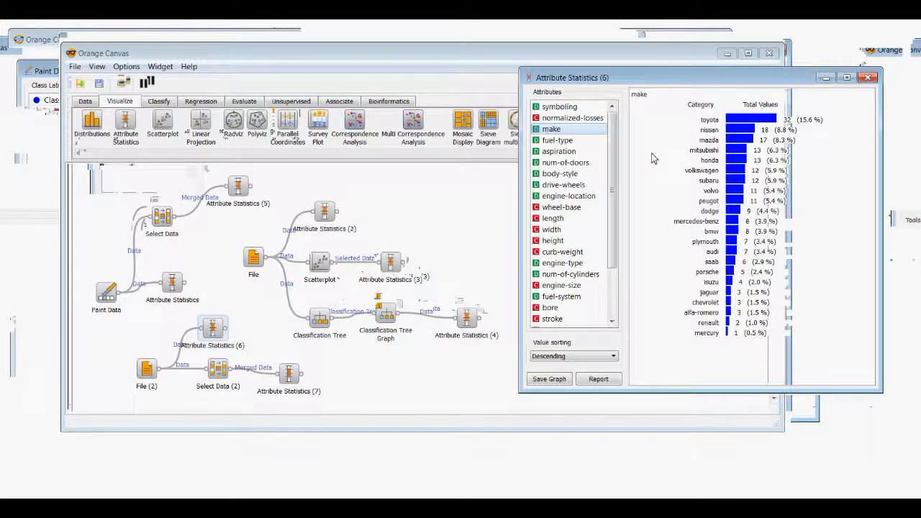
mouse_move(741, 252)
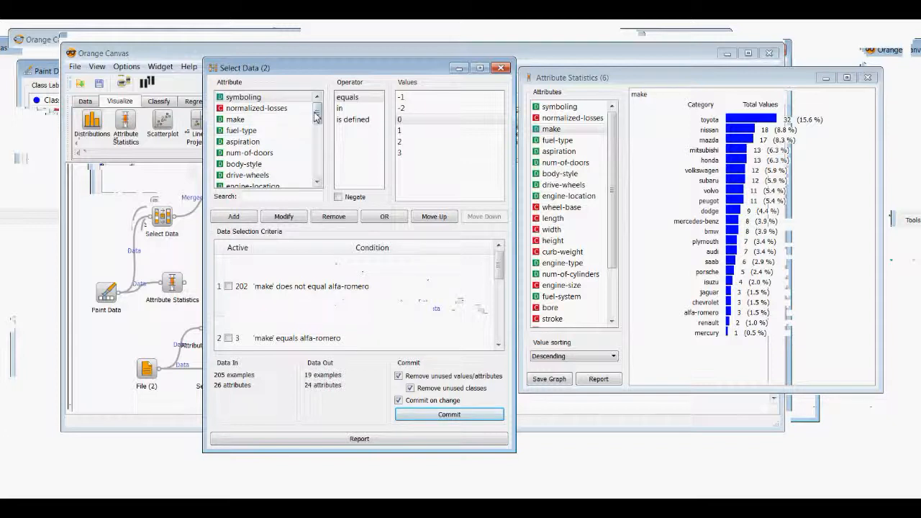
left_click(234, 119)
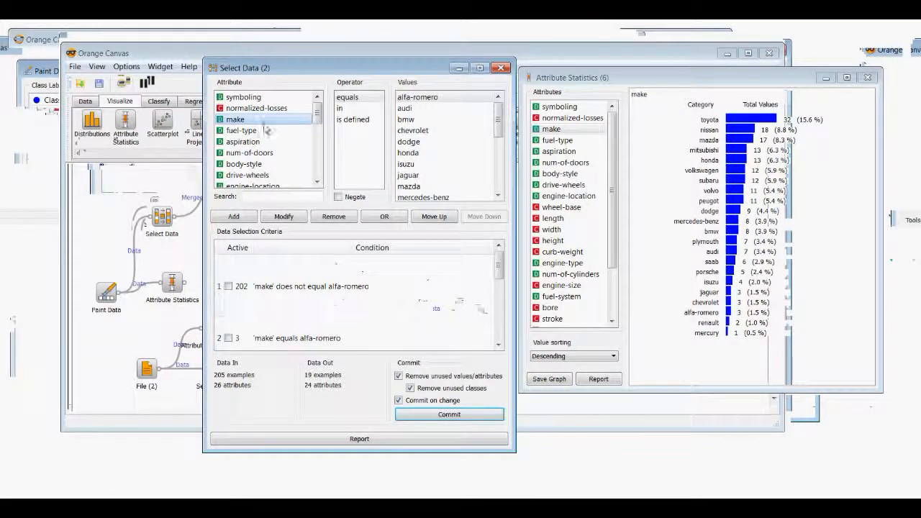
left_click(309, 286)
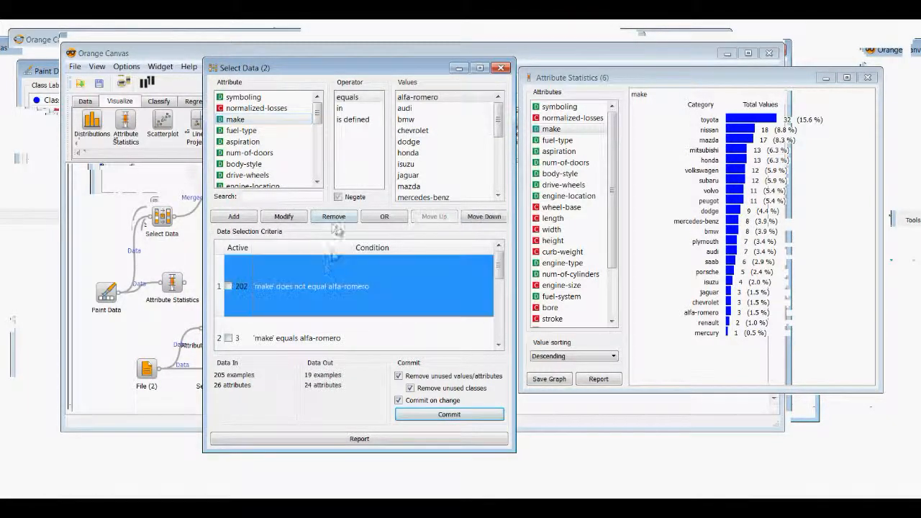
left_click(333, 216)
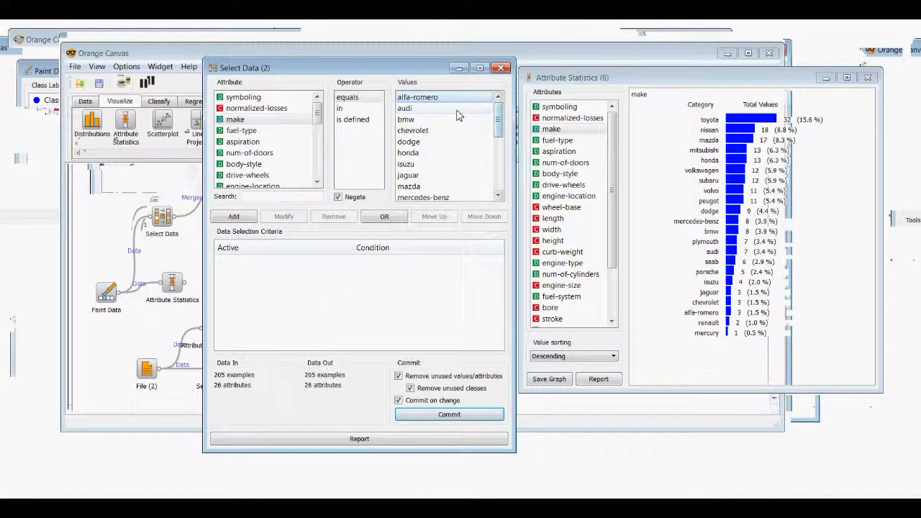
- Add the un-negated condition make equals bmw and commit, passing 8 of 205 examples
left_click(406, 119)
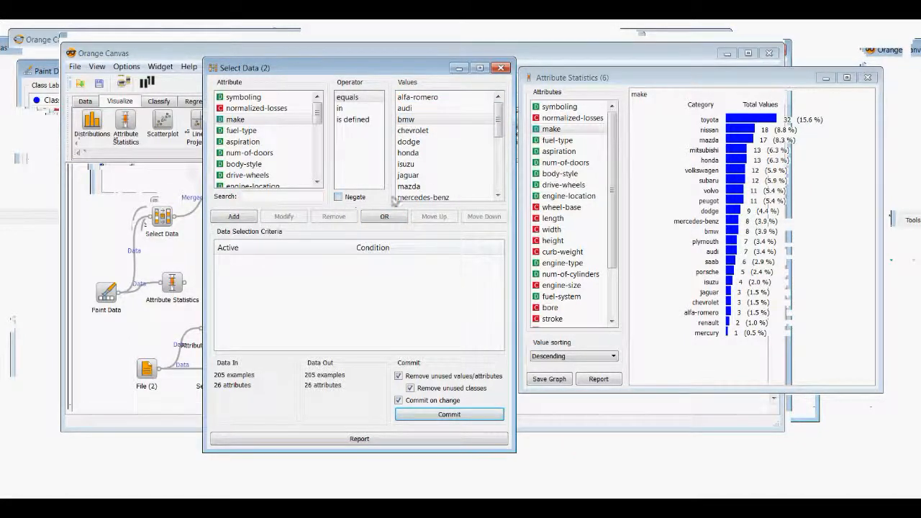
left_click(406, 119)
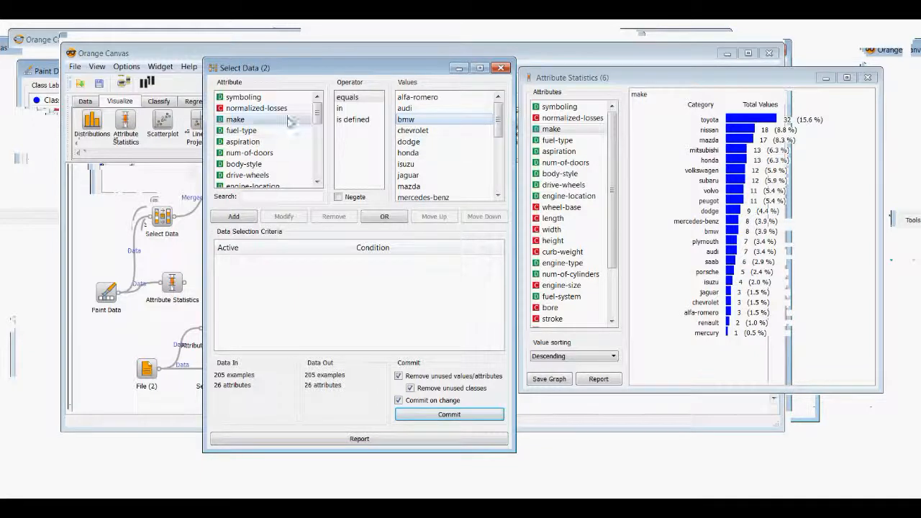
left_click(233, 216)
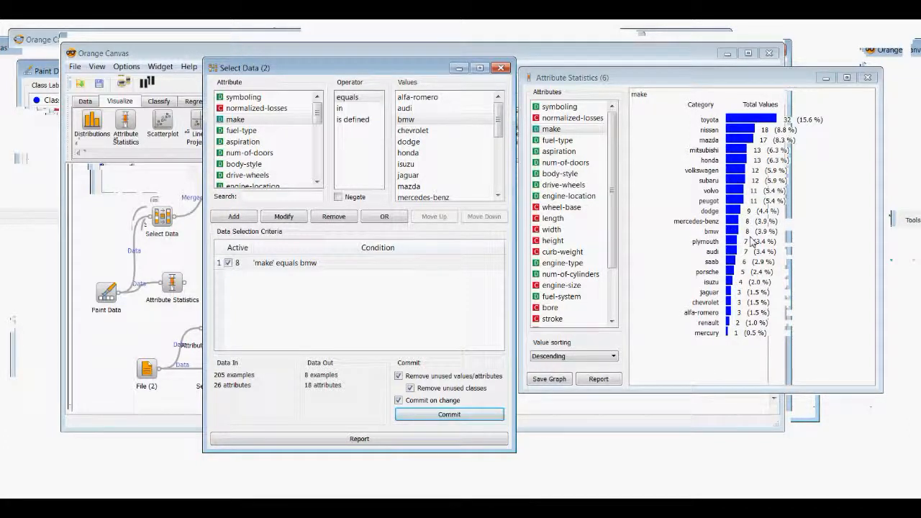
left_click(406, 119)
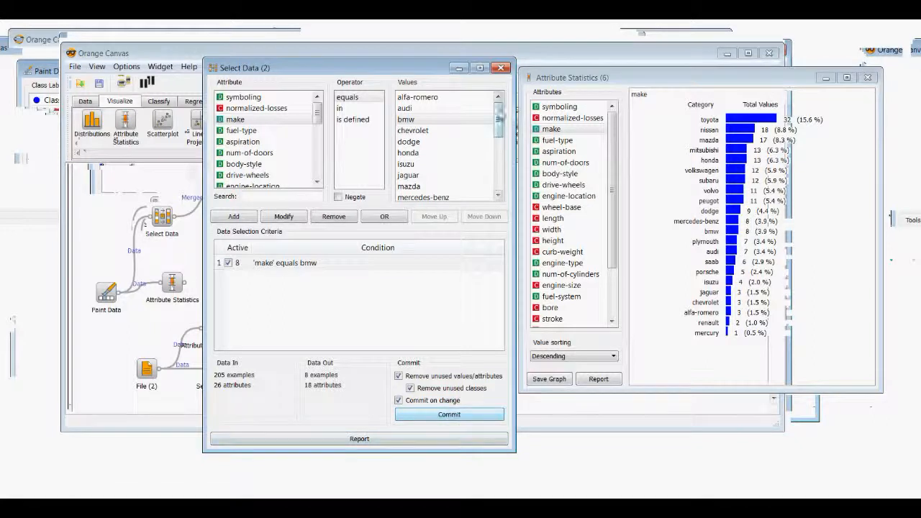
left_click(500, 68)
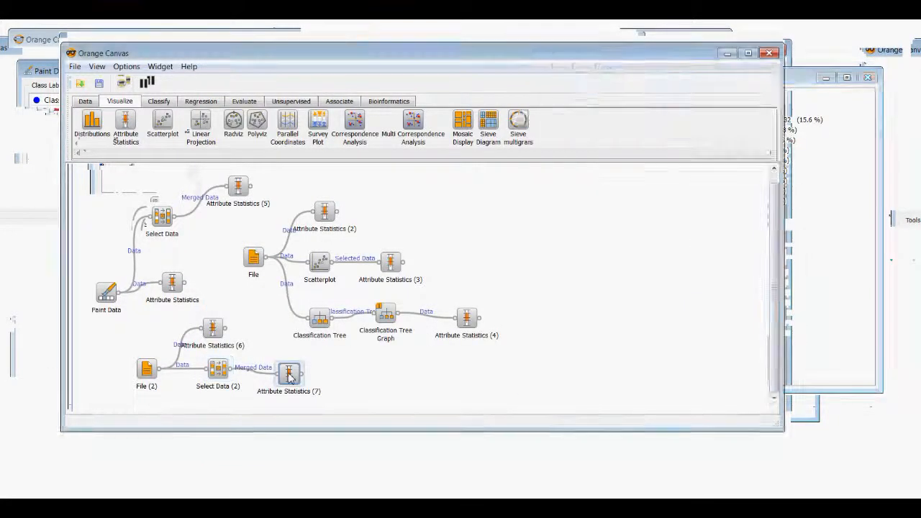
- Show price for the 8 bmw rows (mean 26,118.75) beside the full-data statistics
double_click(288, 372)
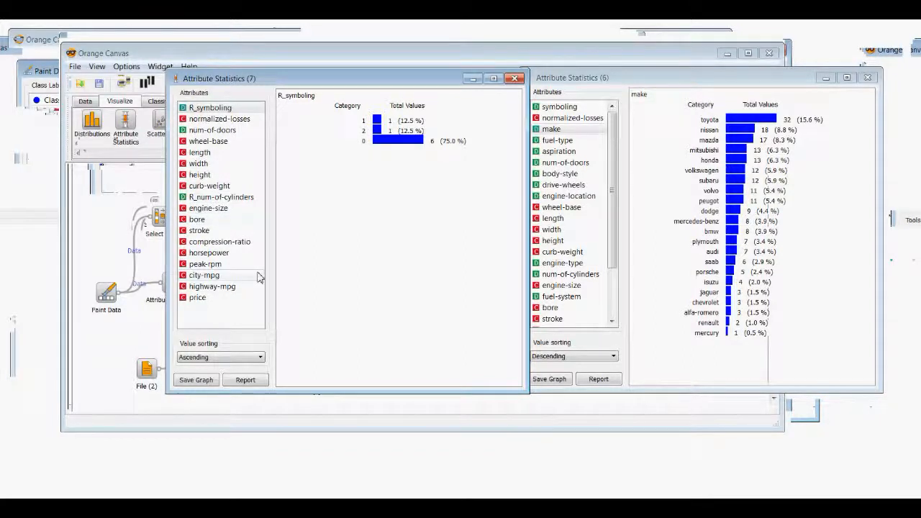
left_click(197, 297)
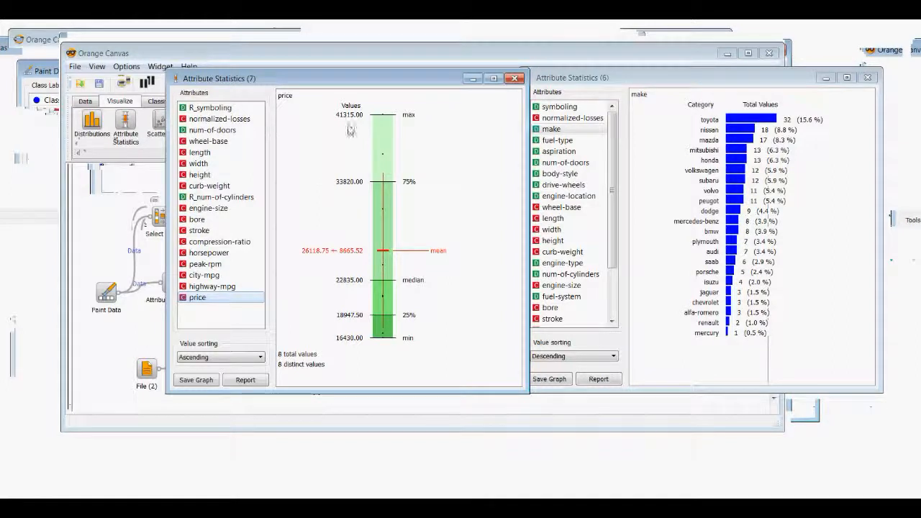
left_click(572, 78)
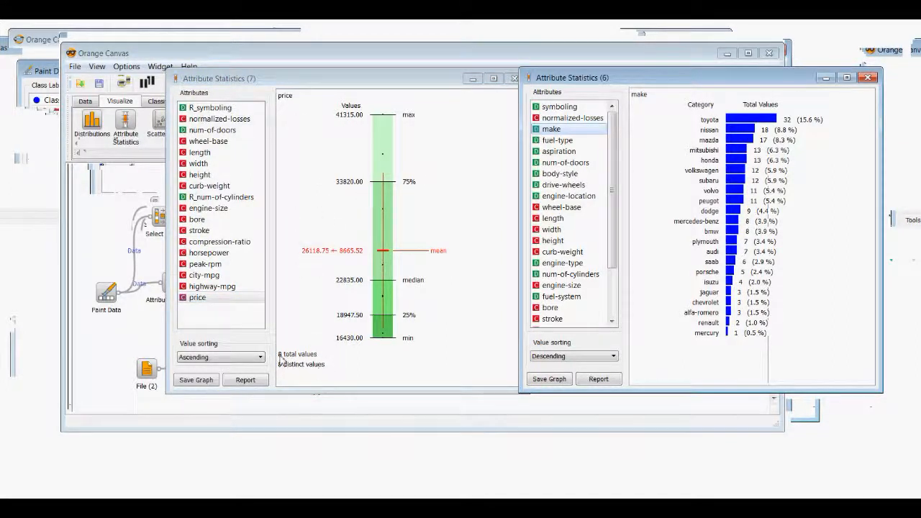
scroll("down", 3)
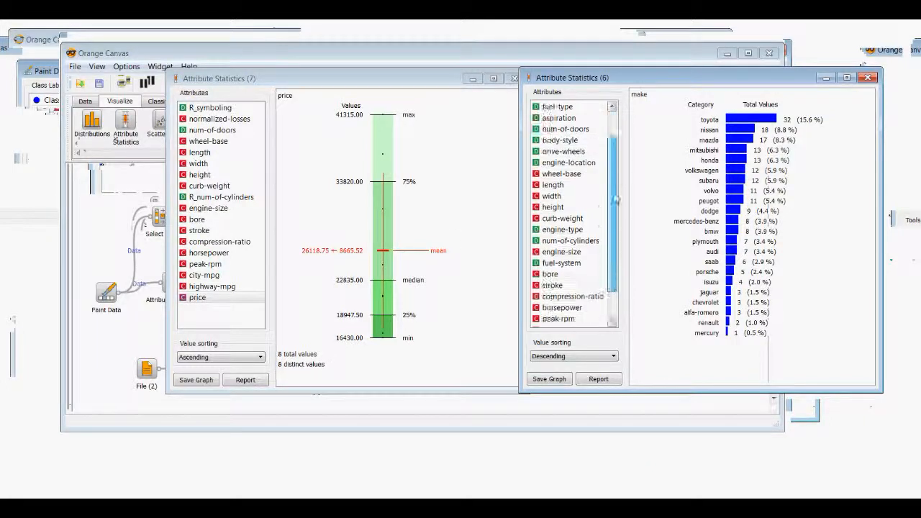
- Show full-data price statistics: 201 values, 5,118 to 45,400, mean 13,207.13
left_click(552, 319)
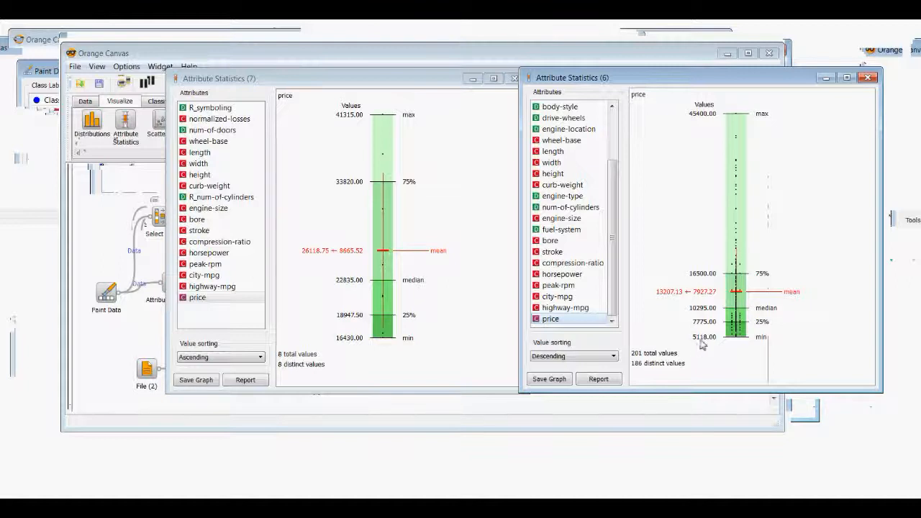
mouse_move(346, 345)
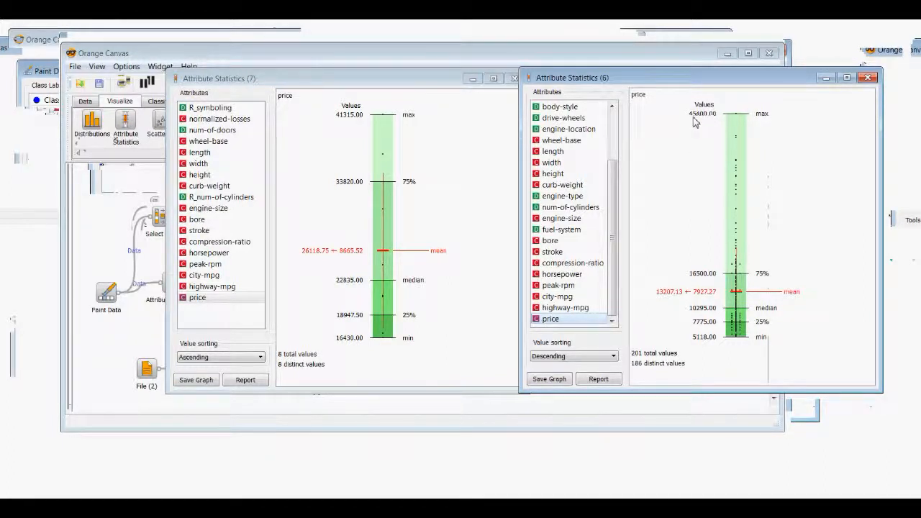
mouse_move(339, 128)
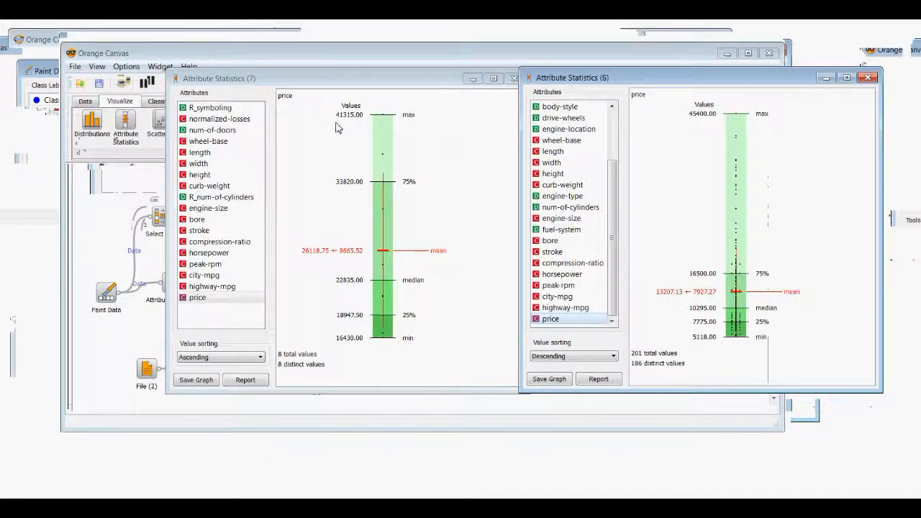
mouse_move(384, 144)
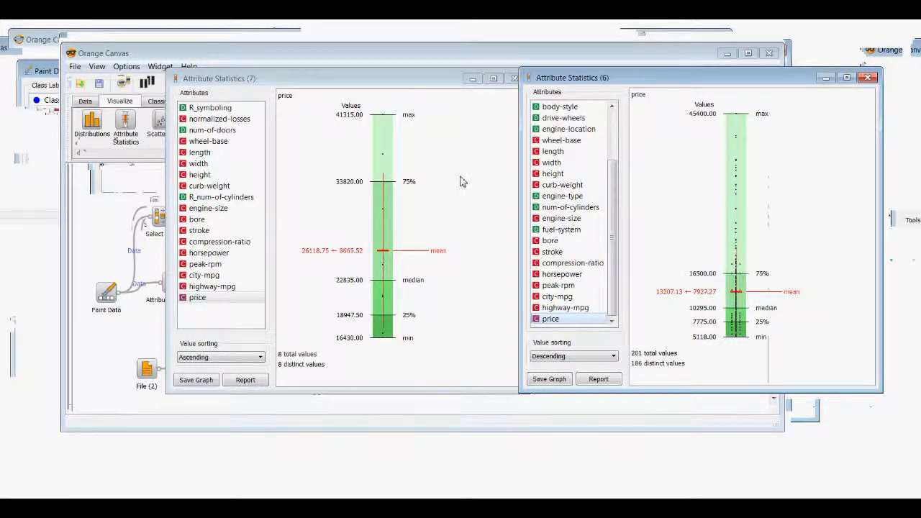
mouse_move(661, 303)
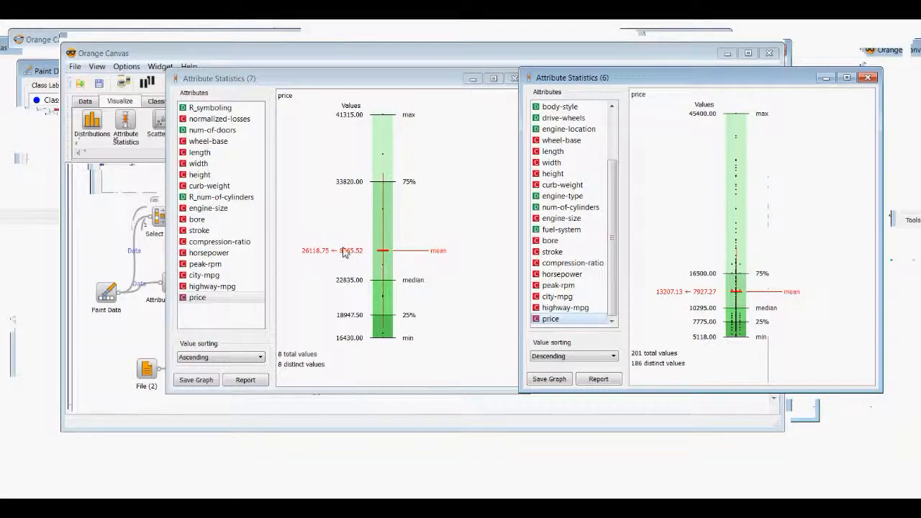
mouse_move(348, 259)
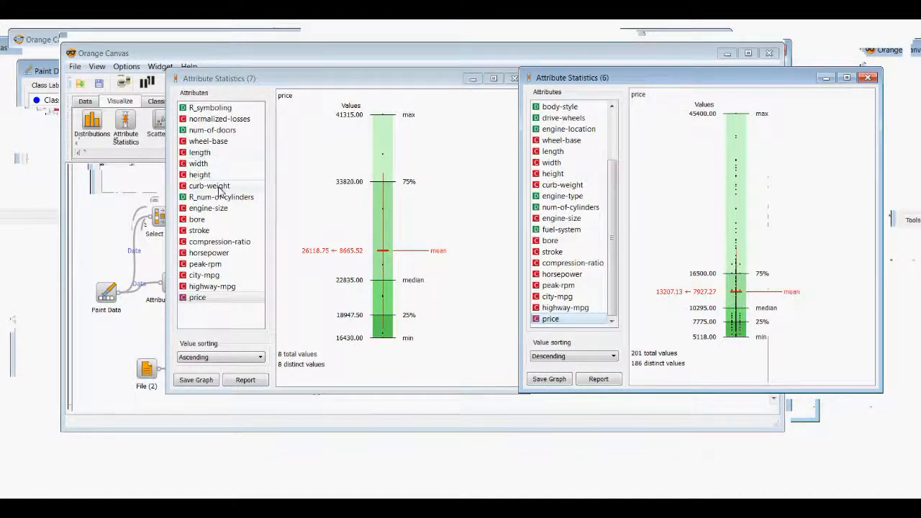
mouse_move(240, 286)
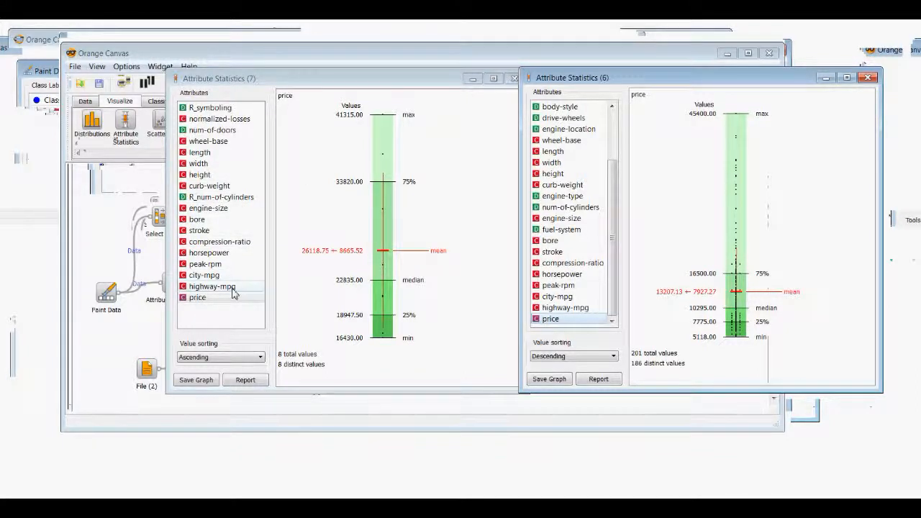
- Show horsepower in both windows: bmw mean 138.88 versus full data 104.26
left_click(209, 252)
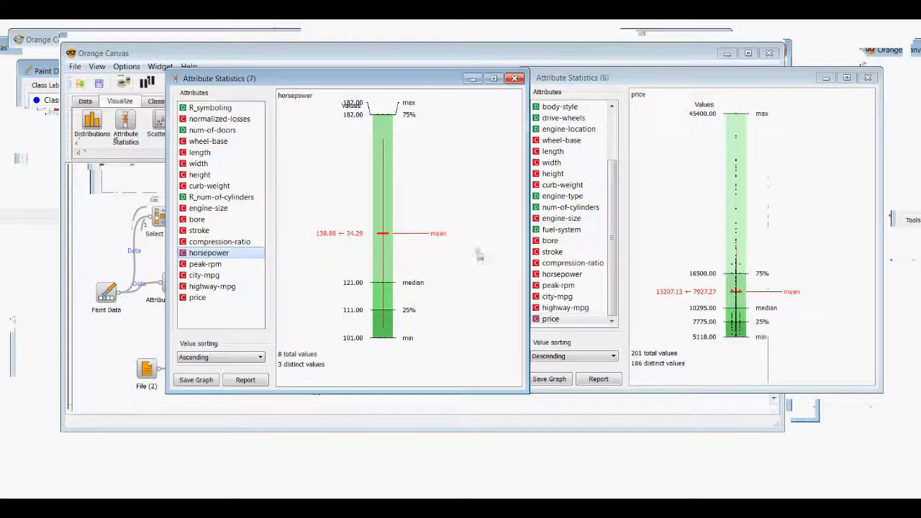
left_click(562, 275)
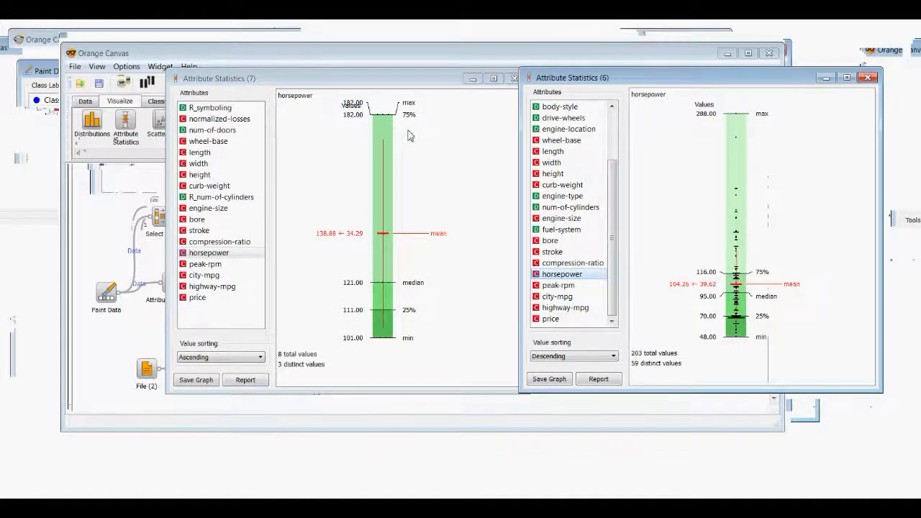
mouse_move(344, 245)
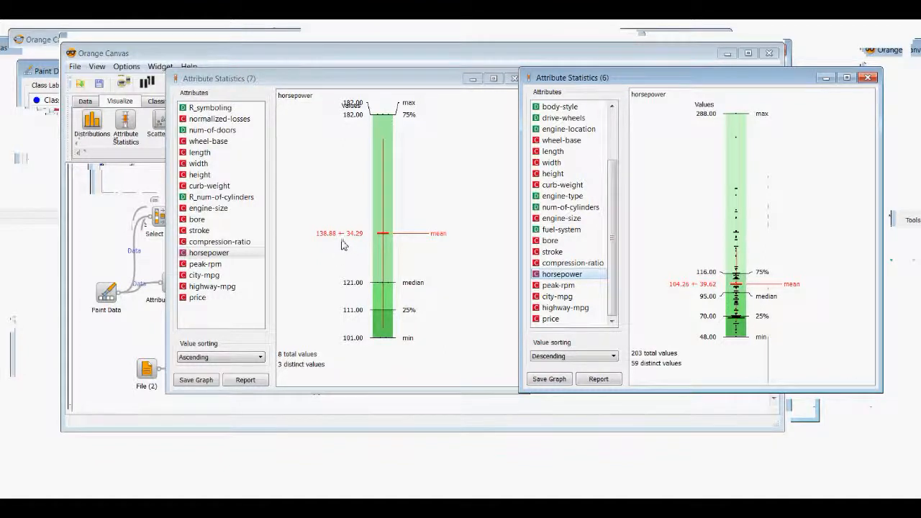
mouse_move(325, 245)
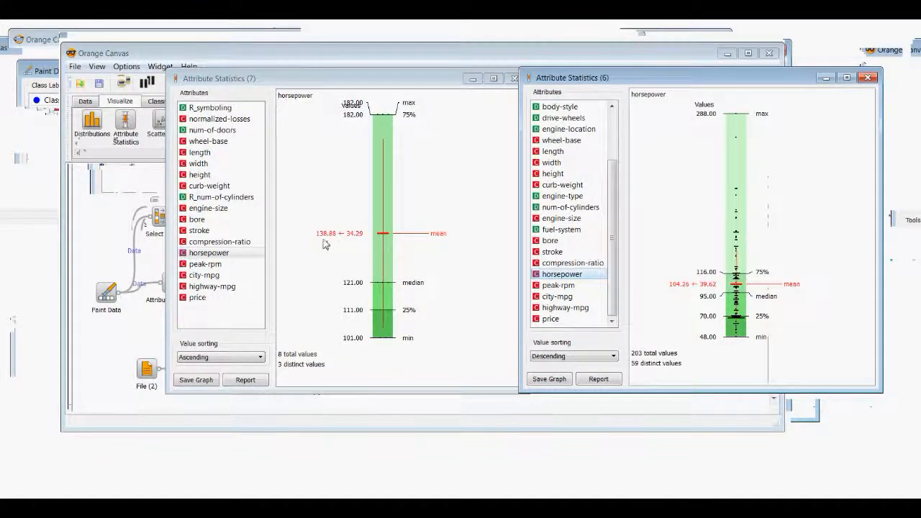
mouse_move(673, 293)
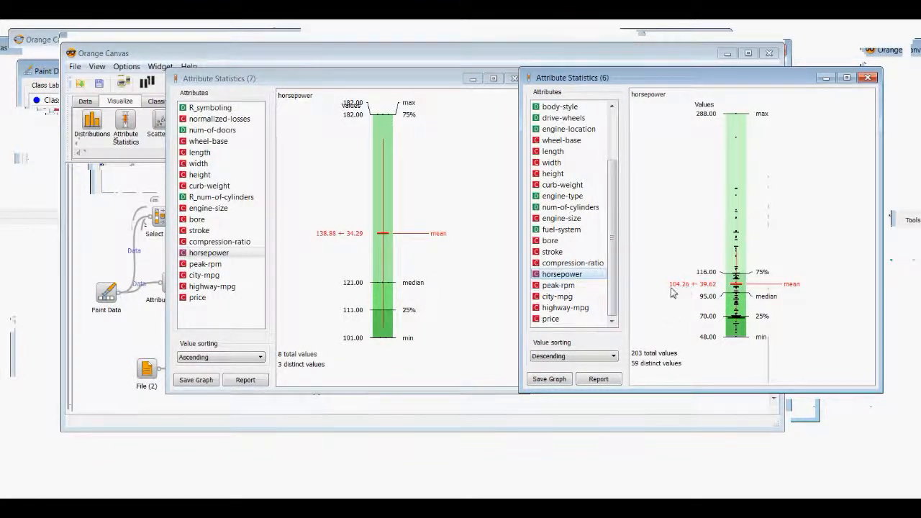
mouse_move(679, 295)
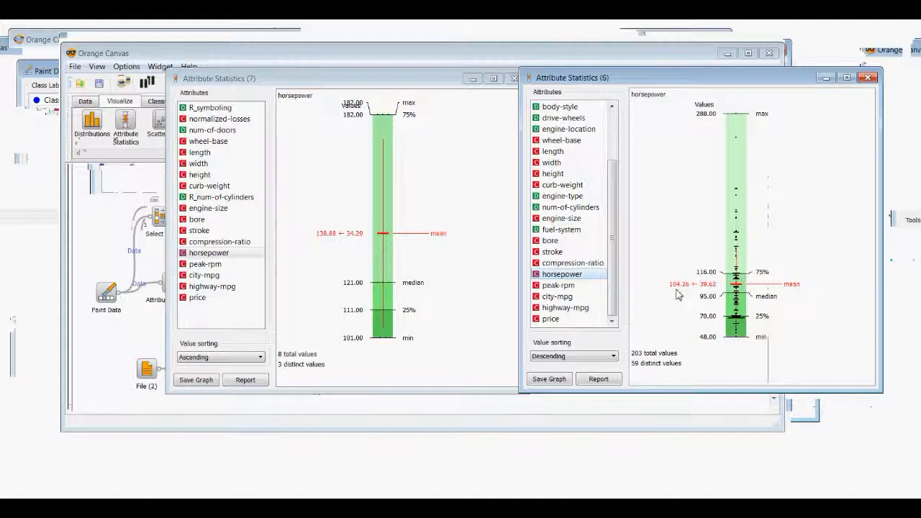
mouse_move(685, 300)
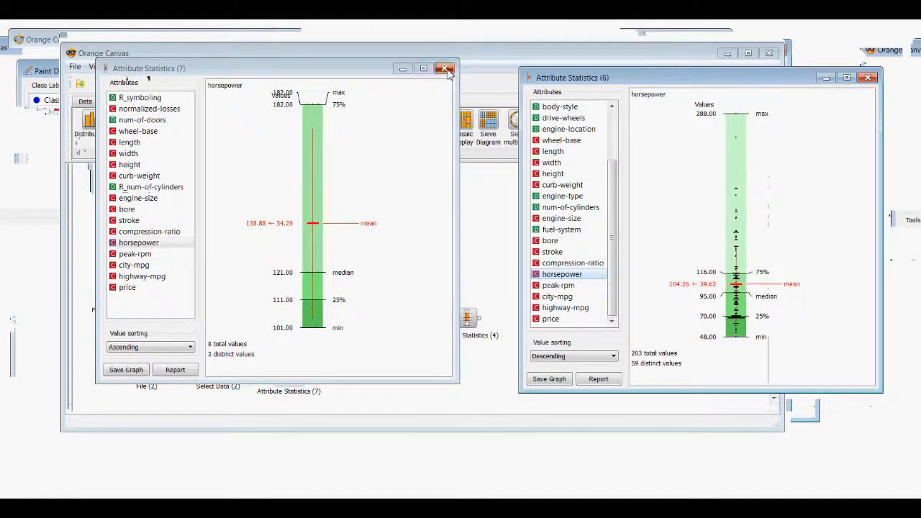
- Close the Attribute Statistics (7) window showing the bmw-filtered data
left_click(444, 68)
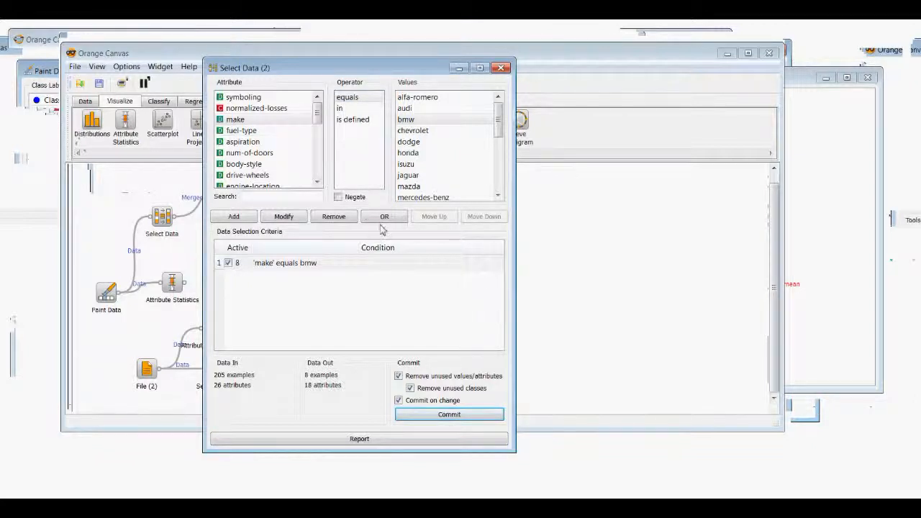
- Build a make equals bmw condition followed by an OR divider, passing all 205 examples
left_click(384, 216)
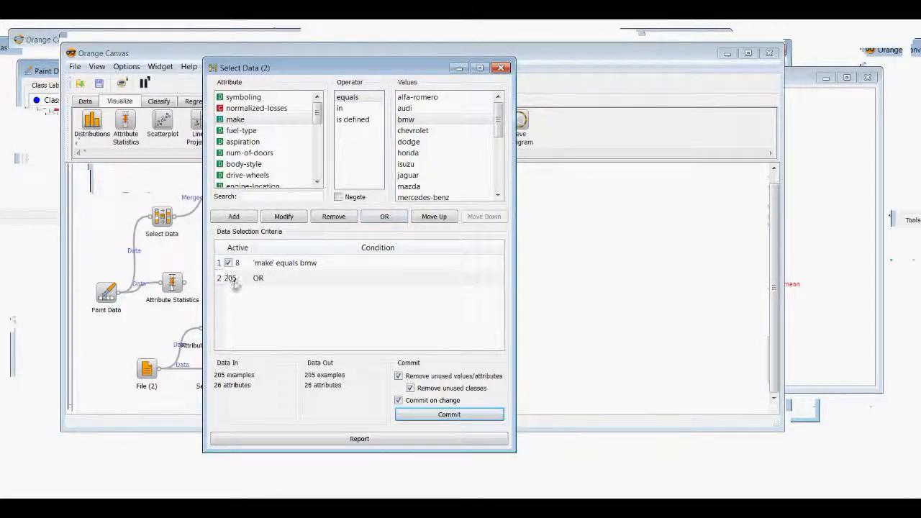
mouse_move(269, 288)
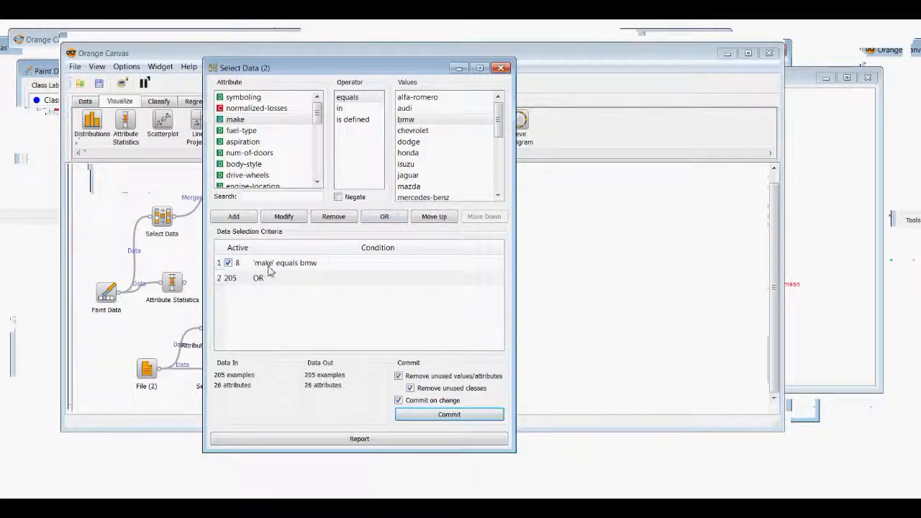
left_click(285, 262)
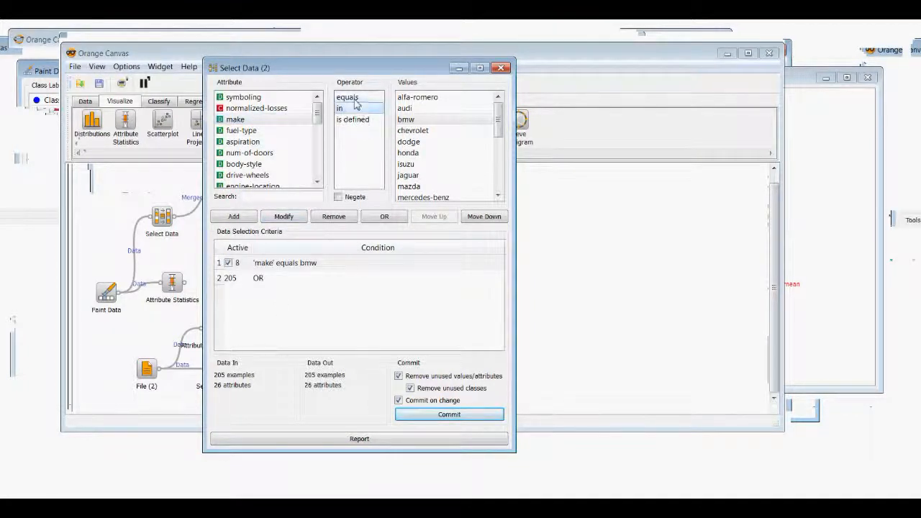
left_click(406, 119)
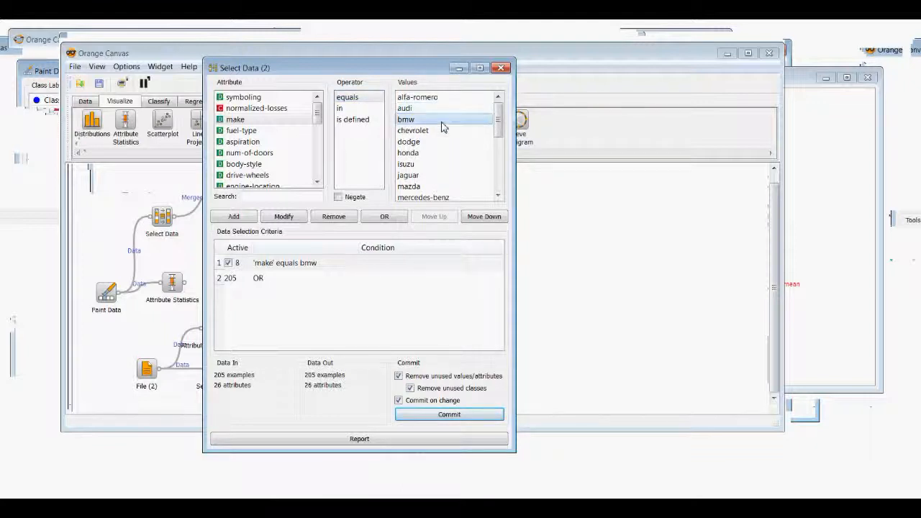
left_click(408, 141)
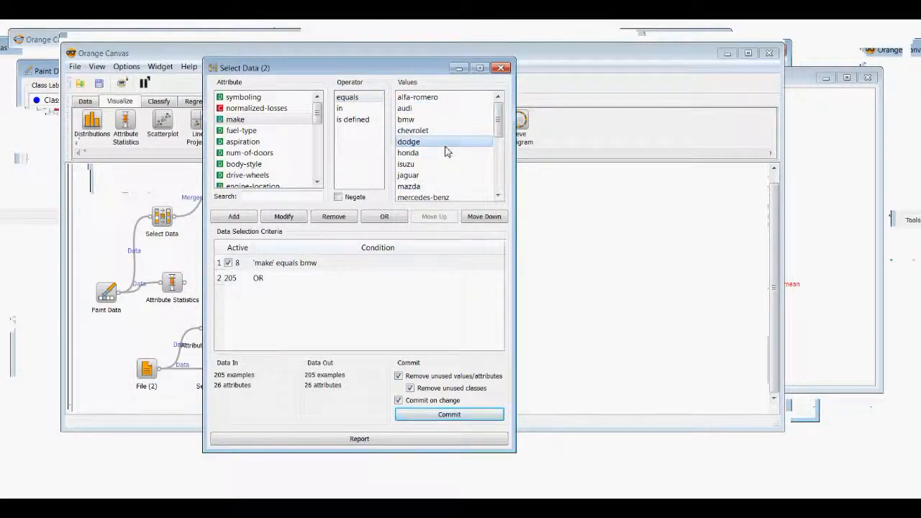
left_click(235, 119)
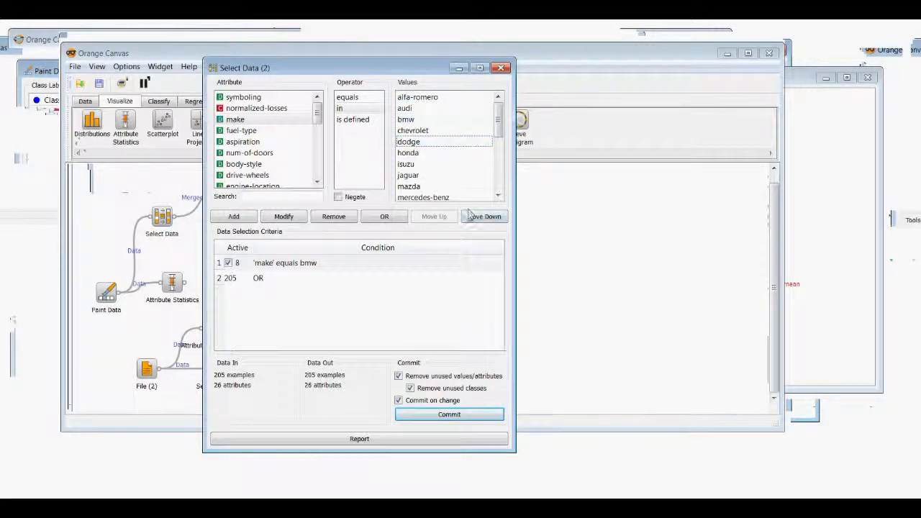
left_click(352, 119)
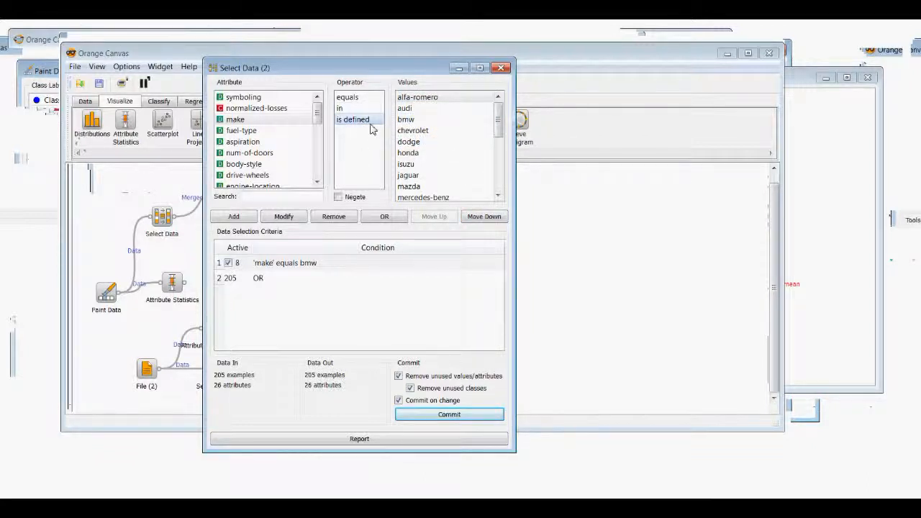
mouse_move(408, 141)
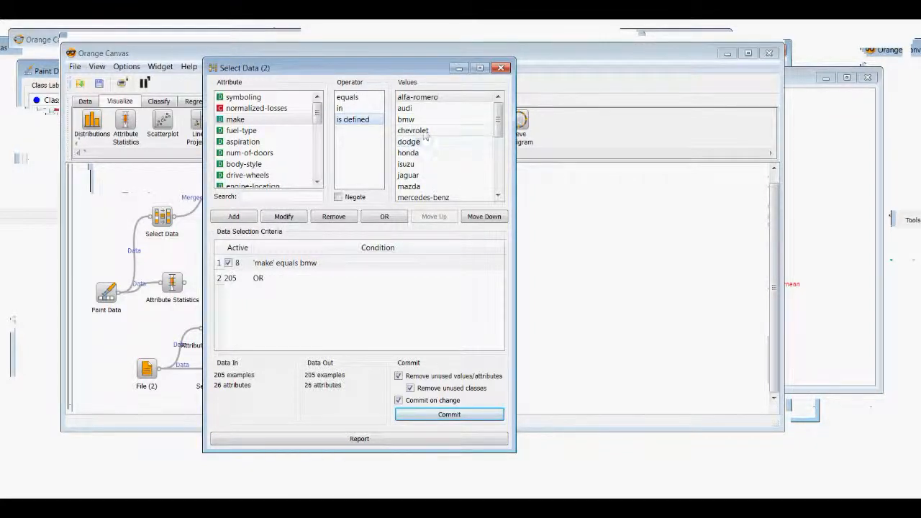
left_click(236, 119)
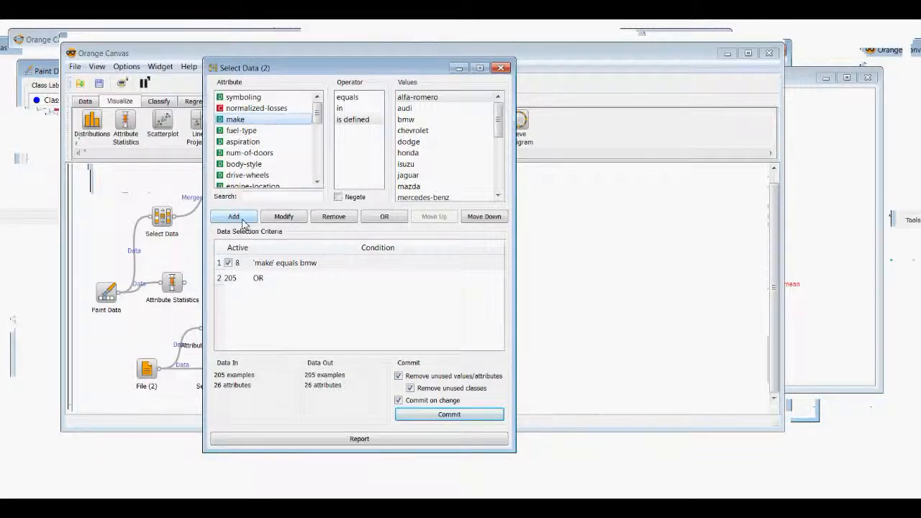
- Add make equals dodge after the OR, filtering to 17 of 205 examples
left_click(234, 216)
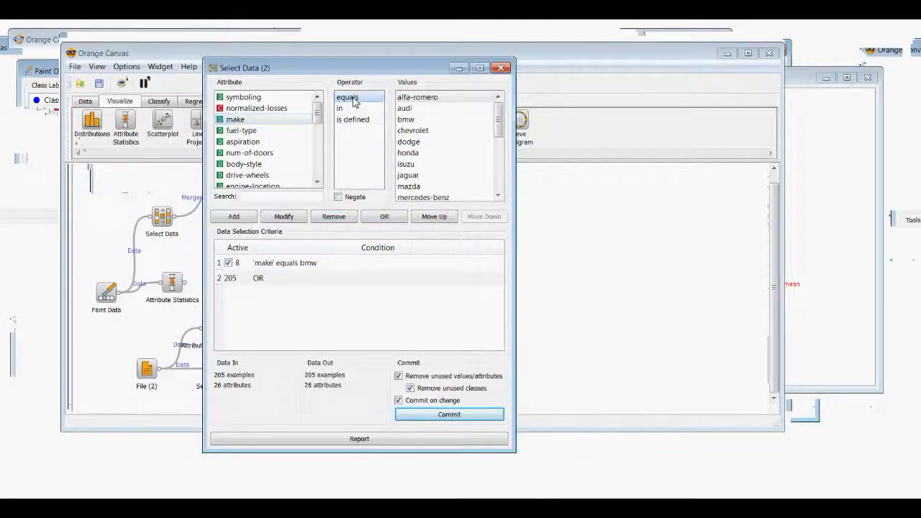
left_click(409, 141)
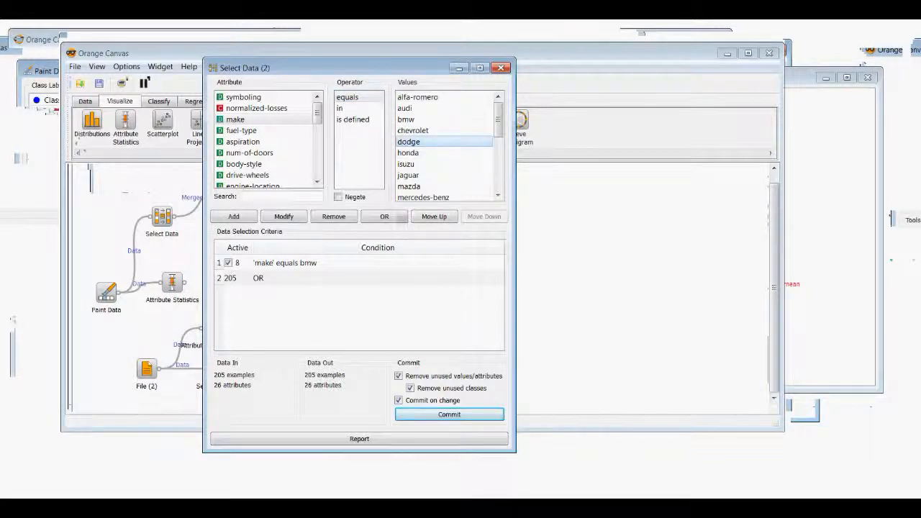
left_click(233, 216)
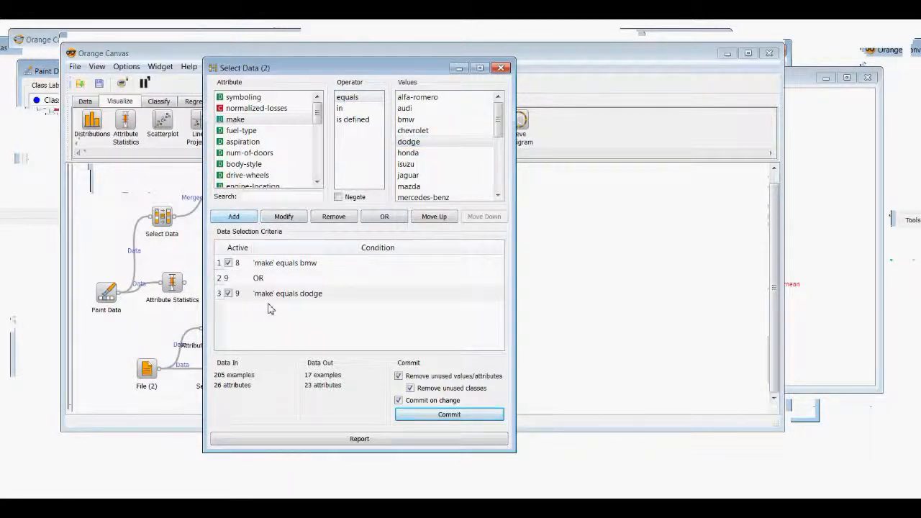
mouse_move(288, 326)
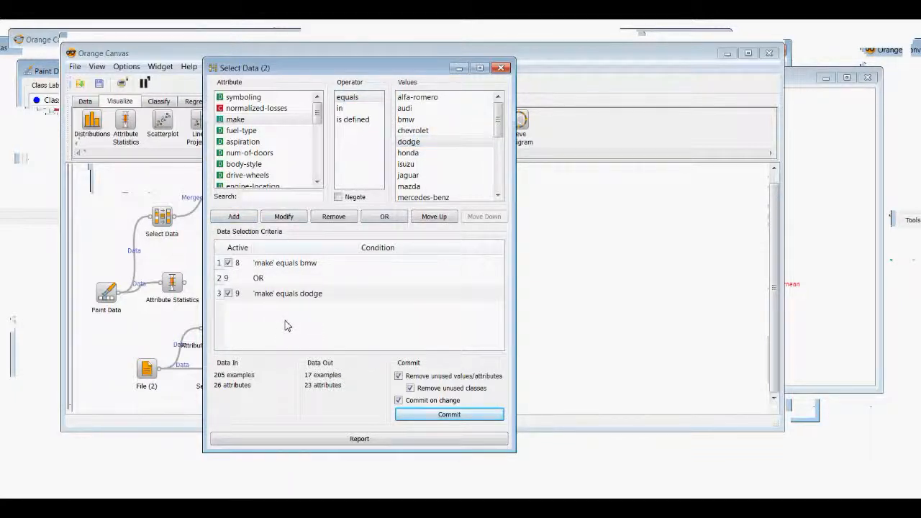
mouse_move(284, 267)
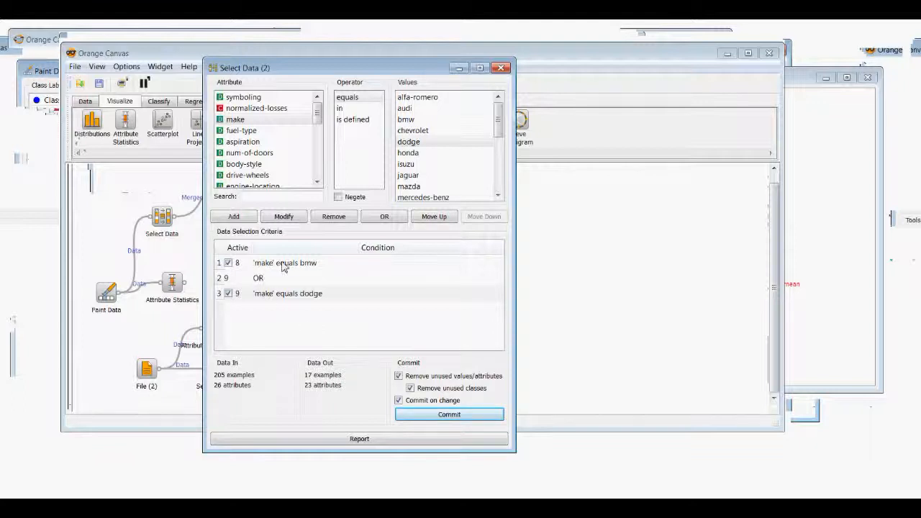
left_click(285, 263)
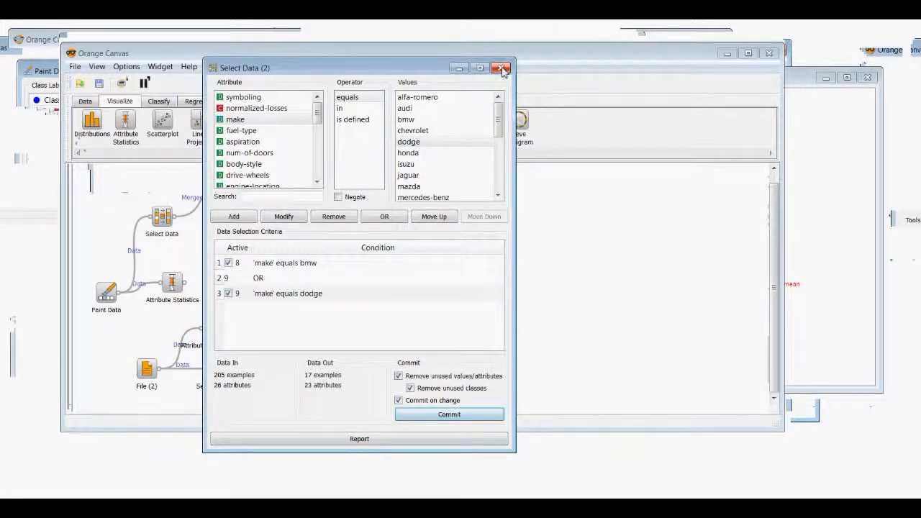
- Show num-of-doors for the 17 filtered cars and sort full-data values ascending
left_click(502, 68)
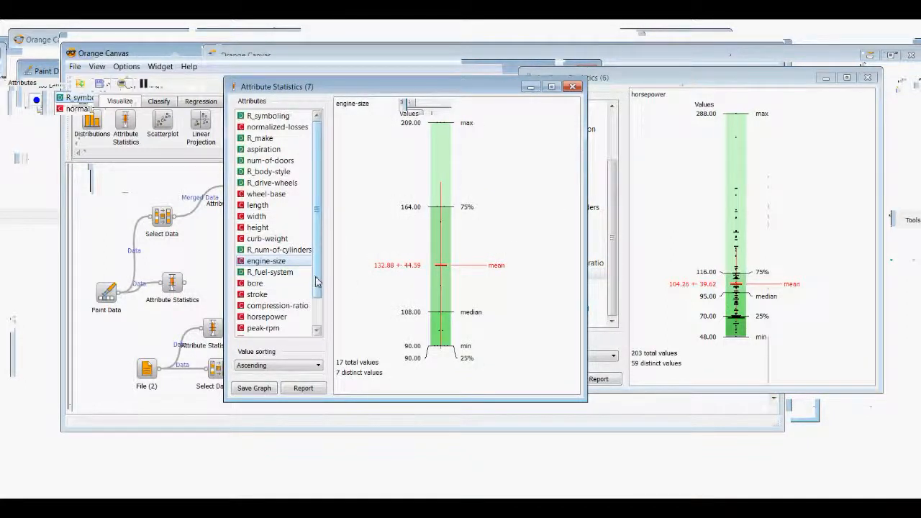
left_click(271, 160)
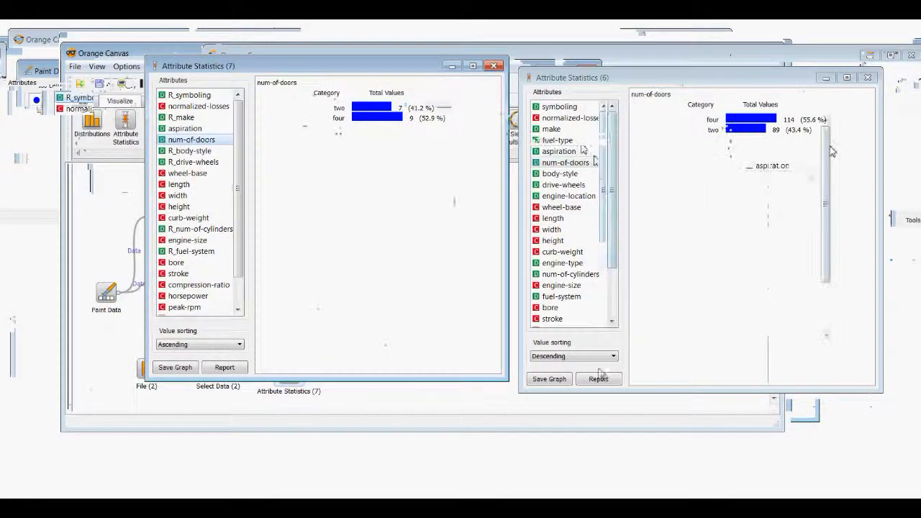
left_click(572, 356)
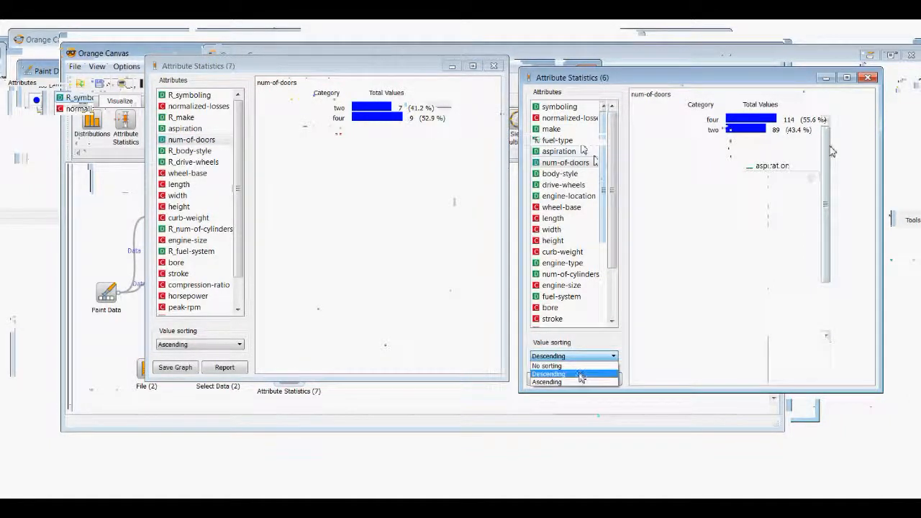
left_click(547, 382)
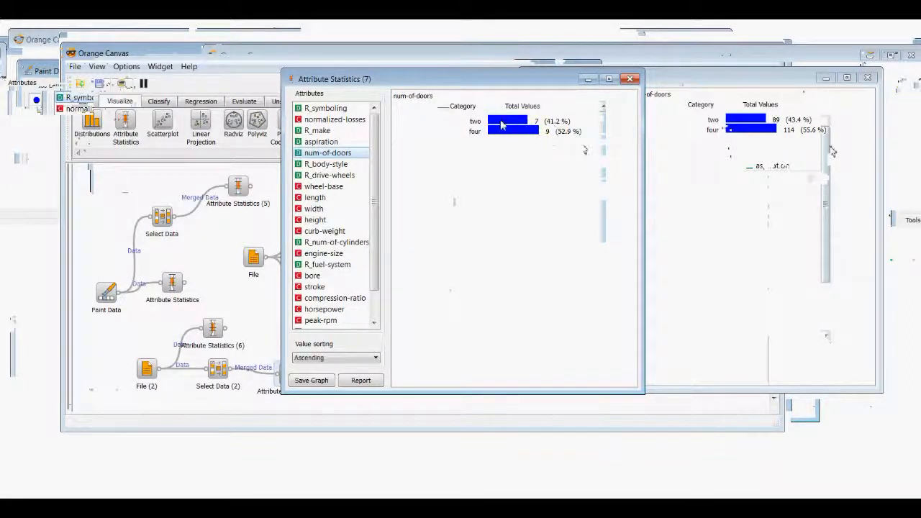
mouse_move(545, 128)
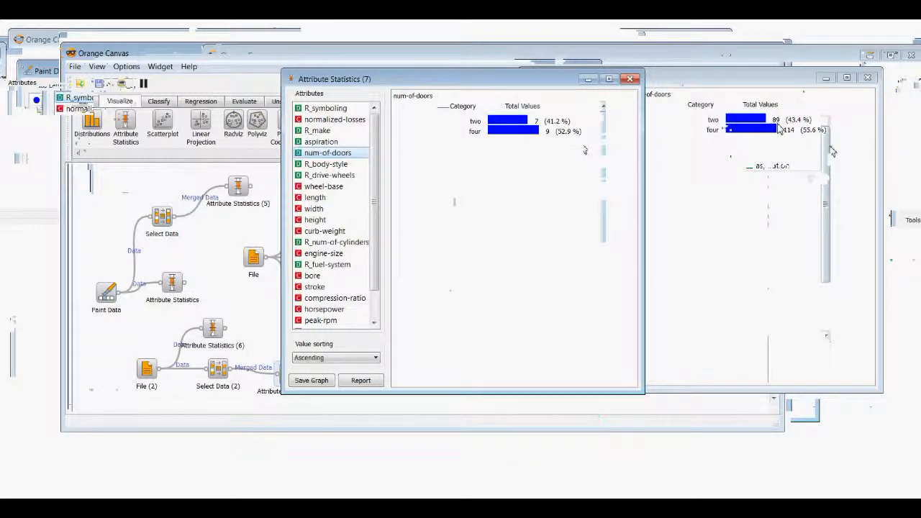
mouse_move(849, 144)
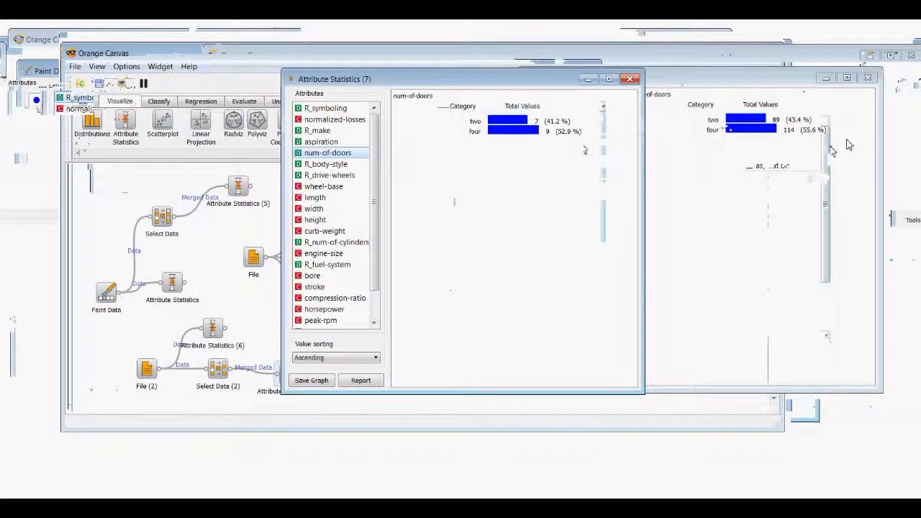
mouse_move(738, 179)
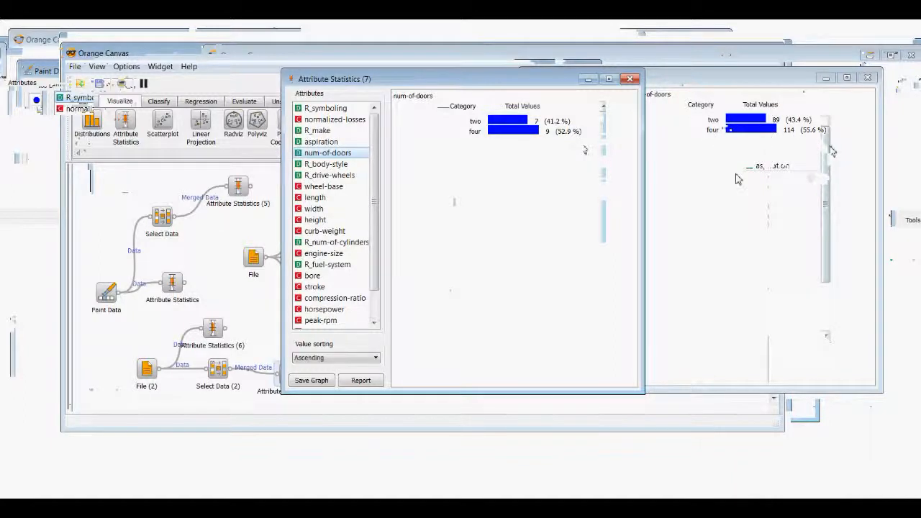
mouse_move(551, 115)
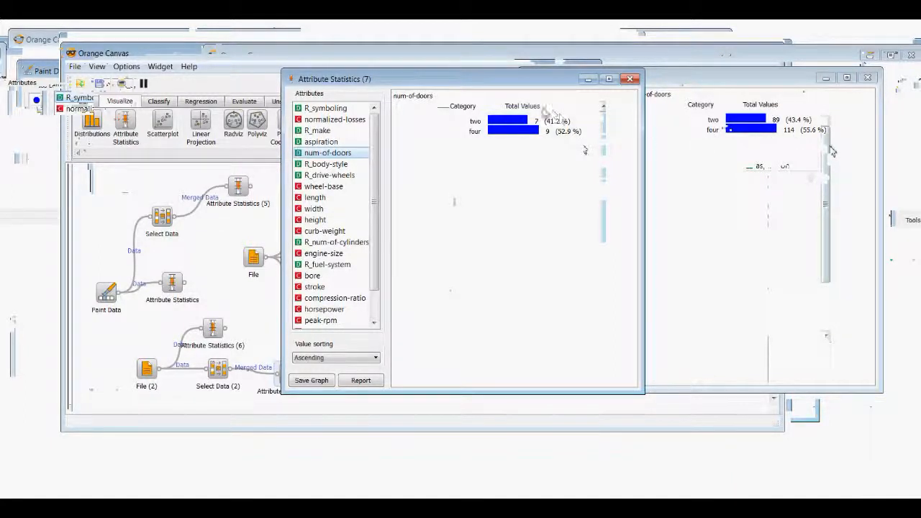
mouse_move(749, 211)
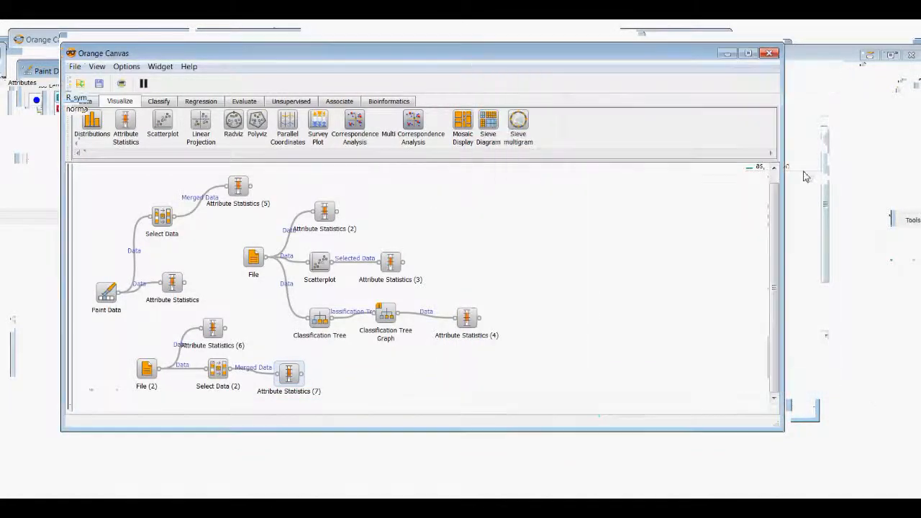
mouse_move(393, 411)
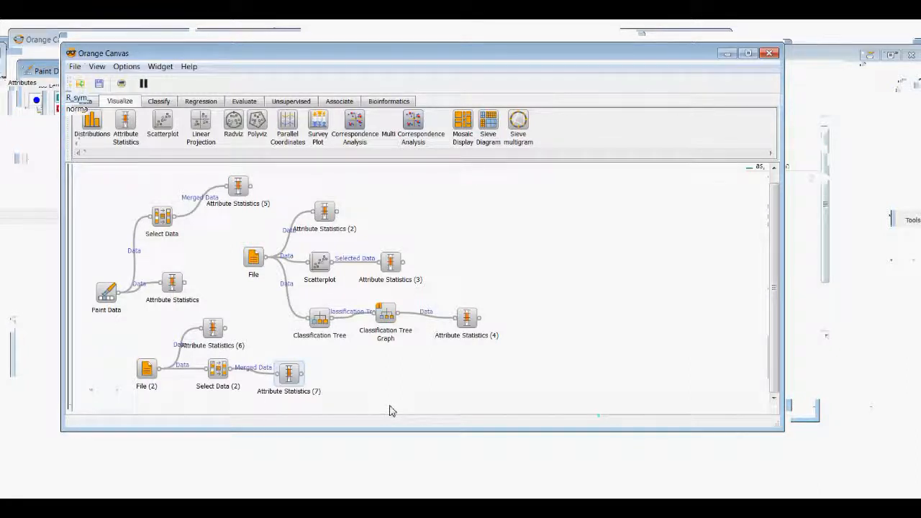
mouse_move(265, 387)
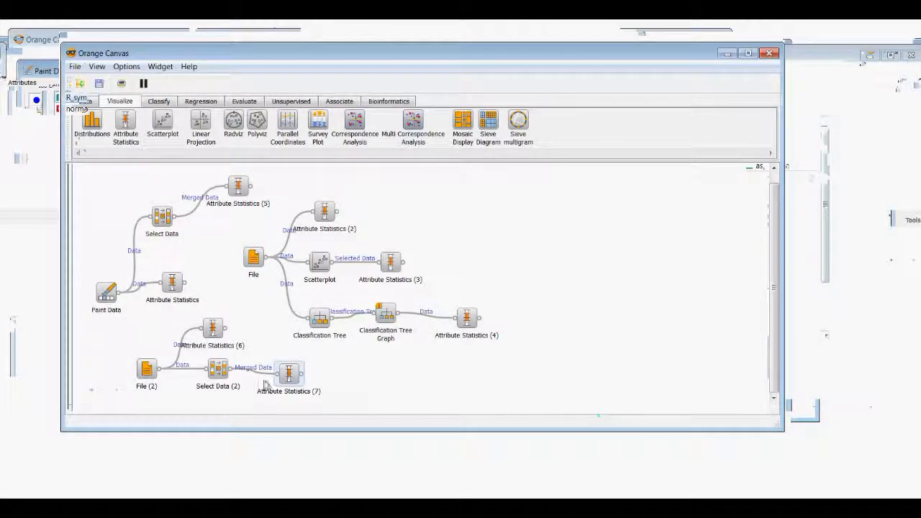
mouse_move(218, 369)
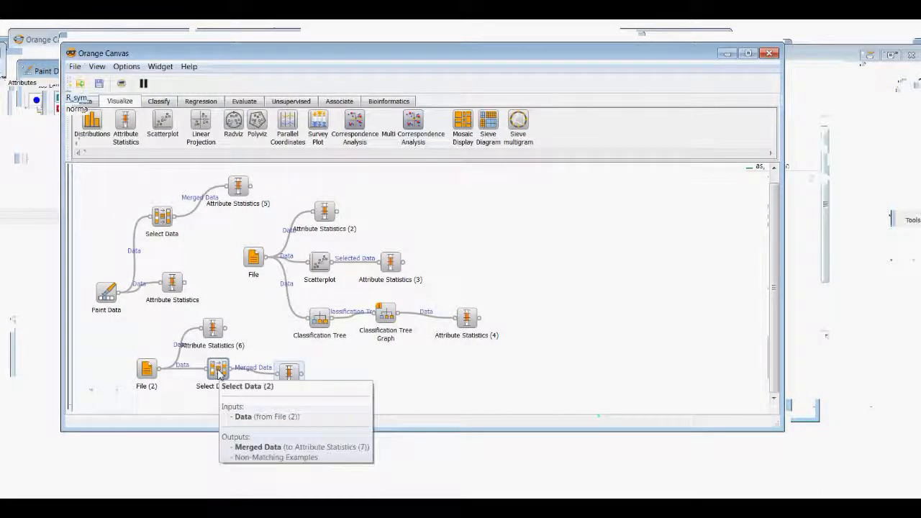
- Reopen Select Data (2) to edit its bmw and dodge filter conditions
double_click(217, 367)
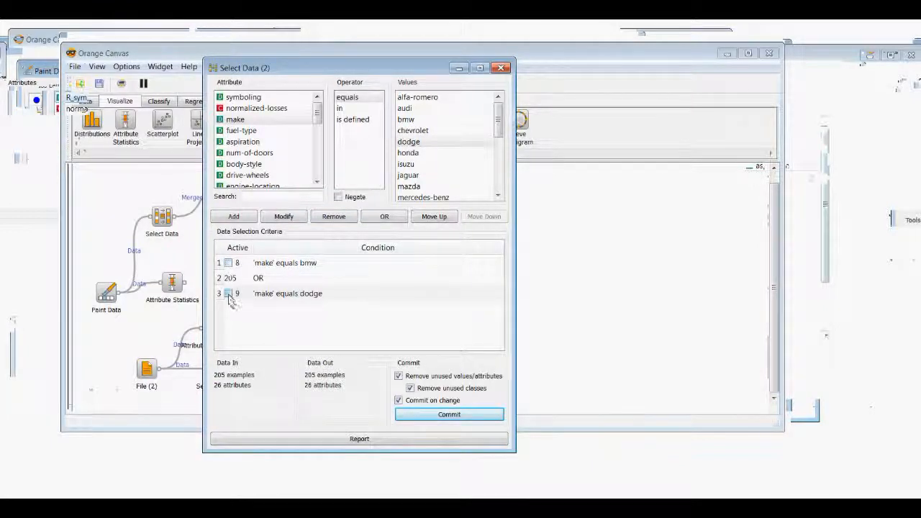
- Remove the dodge, bmw and OR conditions from Select Data (2) and close it
left_click(333, 216)
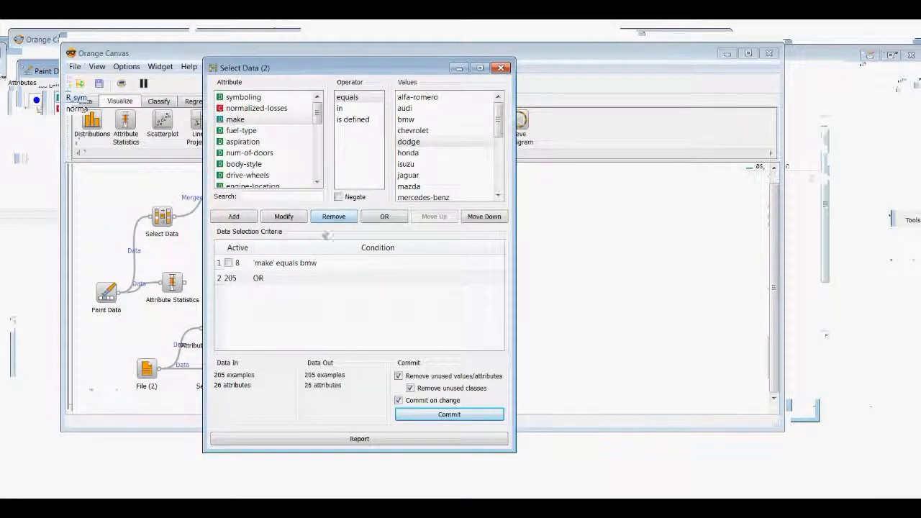
left_click(334, 216)
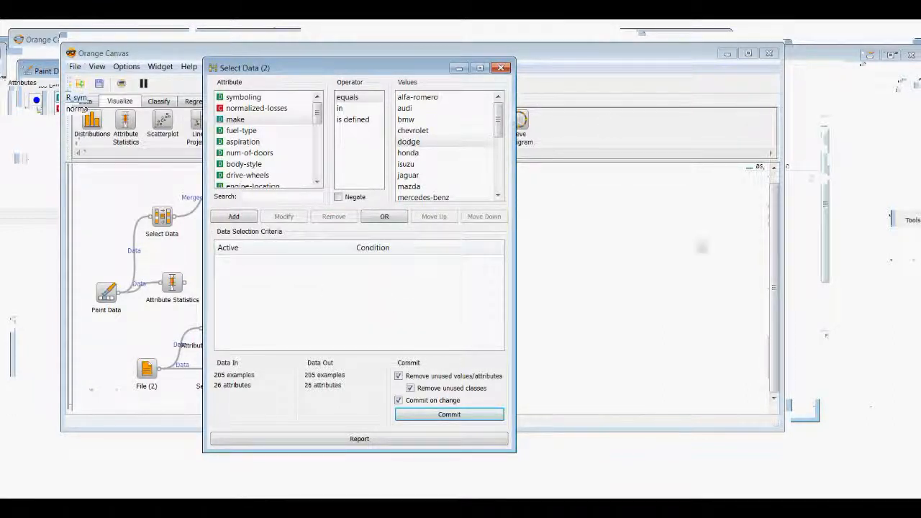
left_click(501, 67)
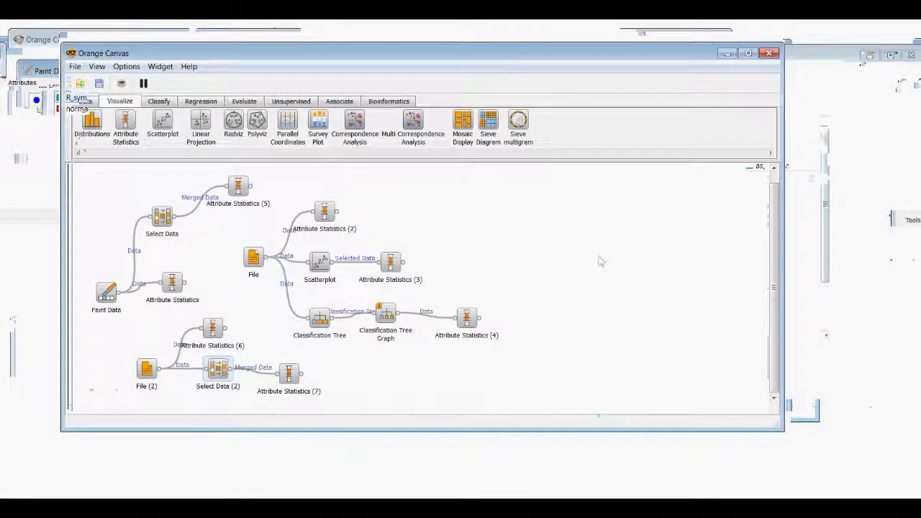
mouse_move(589, 264)
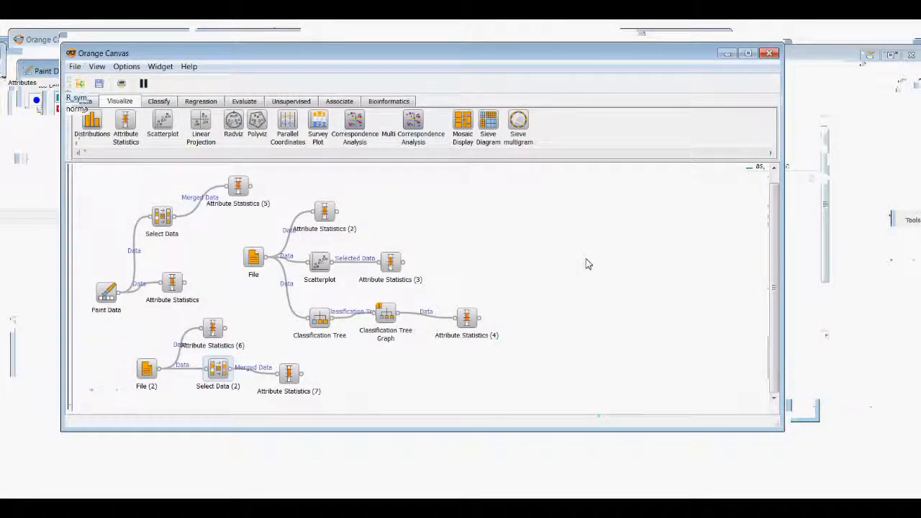